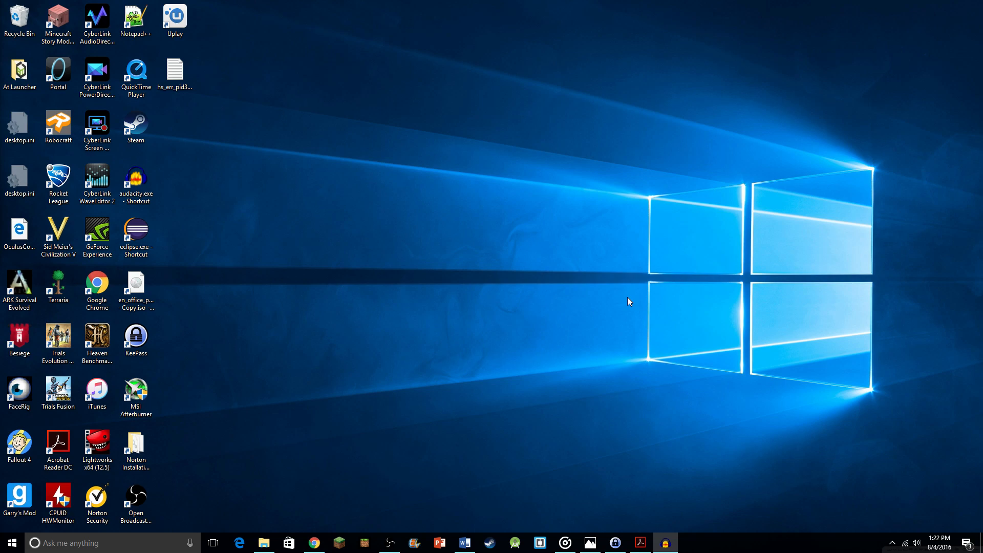
Step: Bring Chrome forward to the YouTube comment giving the File Explorer path to resource_packs
click(313, 543)
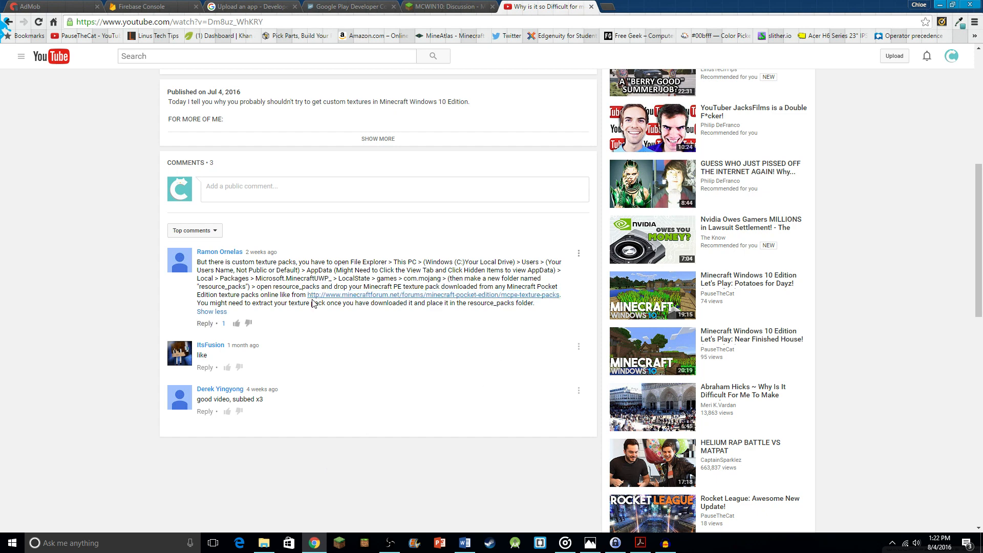
mouse_move(572, 305)
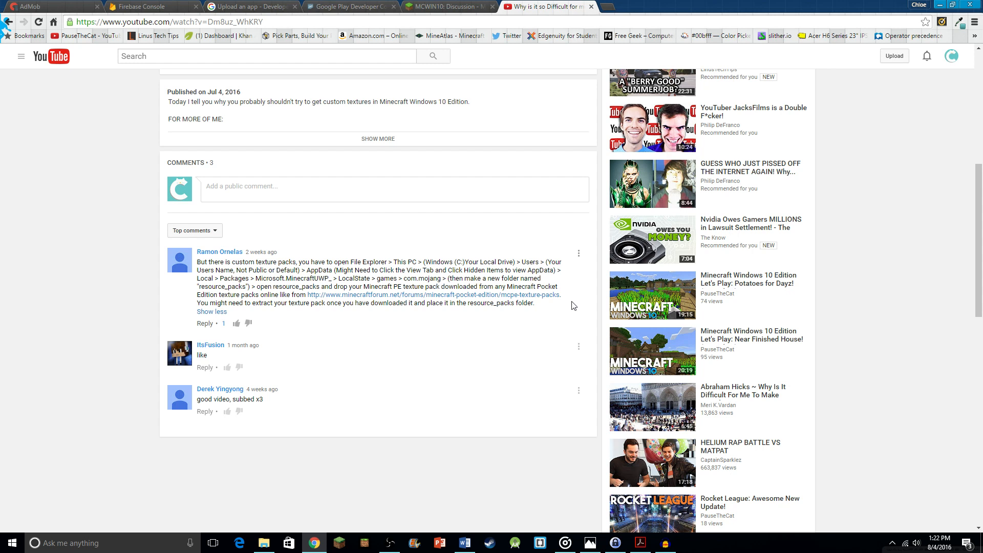
mouse_move(952, 5)
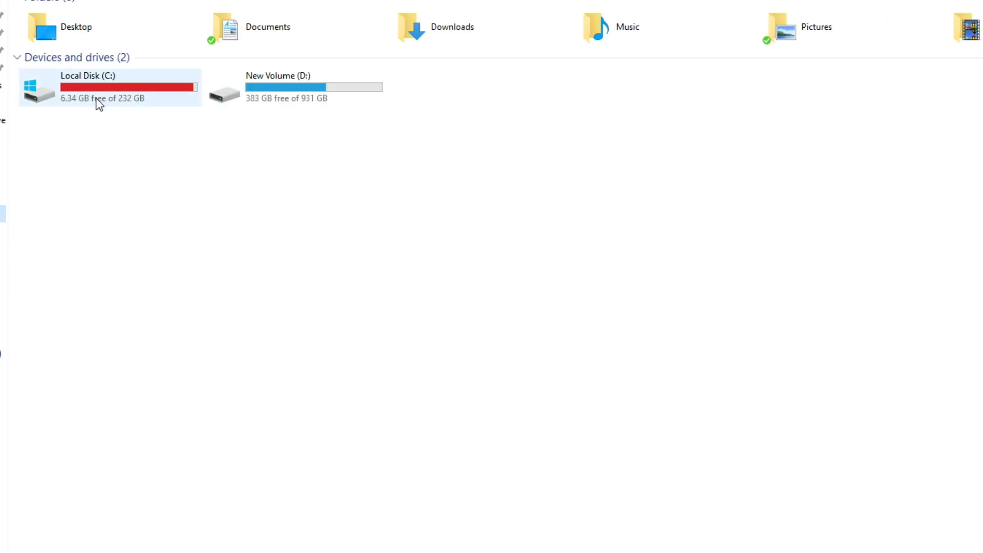
mouse_move(95, 95)
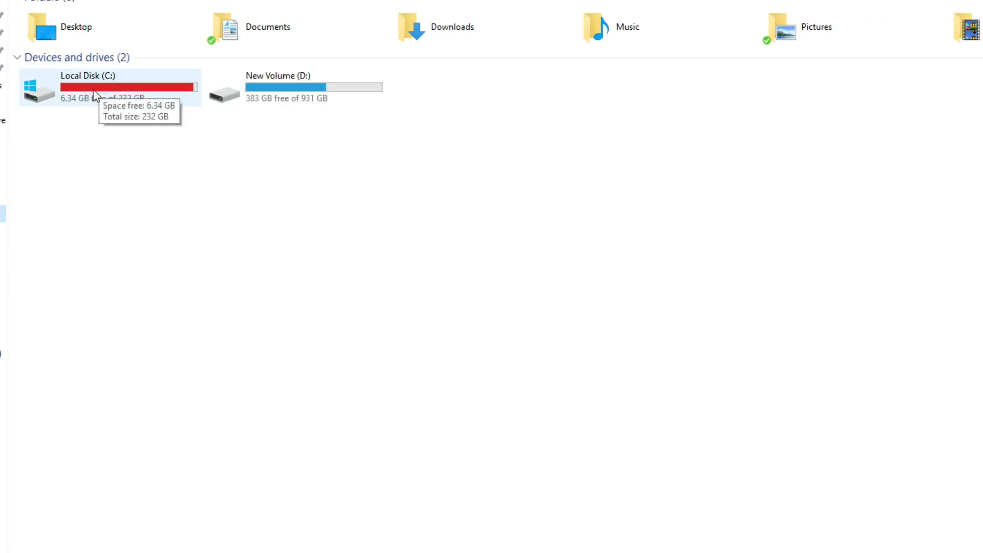
mouse_move(118, 148)
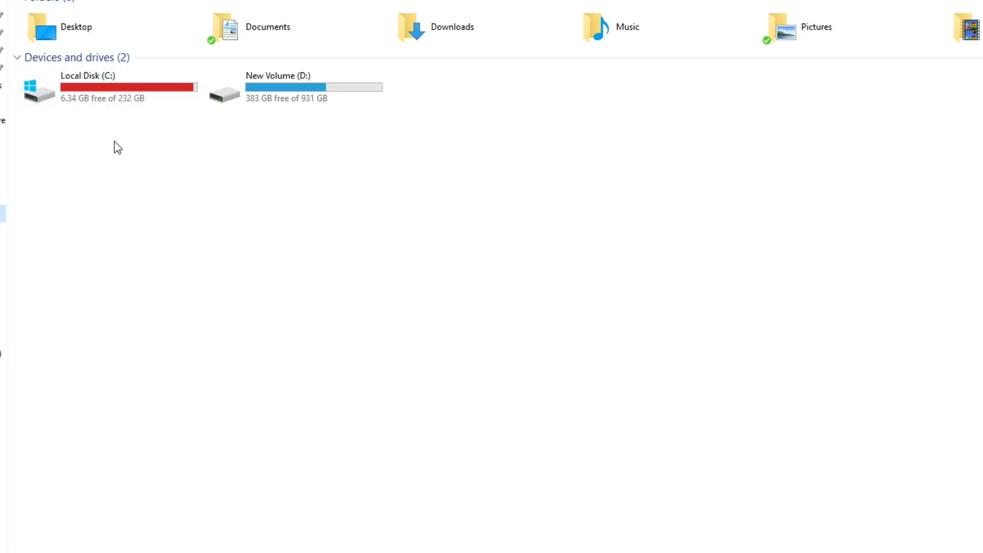
mouse_move(120, 161)
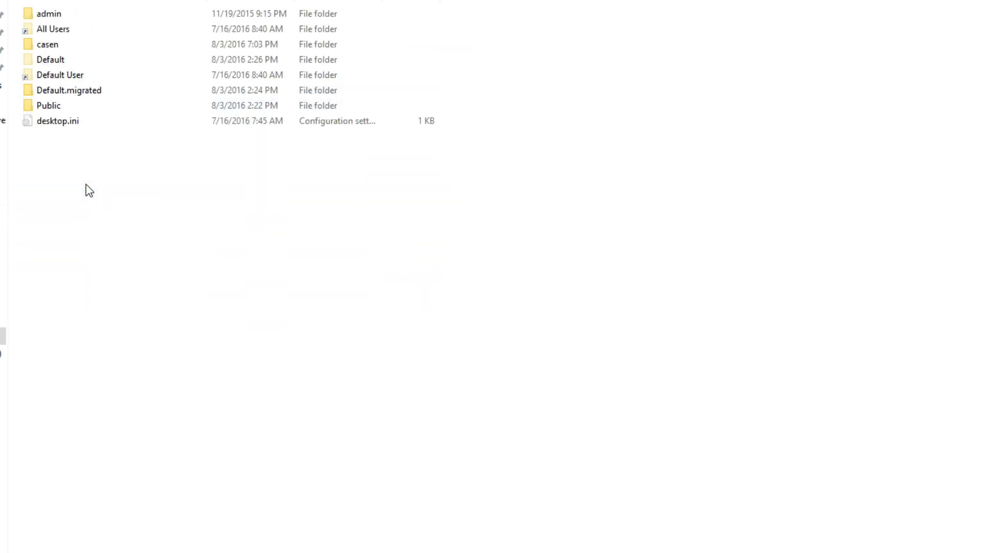
Step: Go from the user folder through AppData and Local into the Packages folder
click(48, 44)
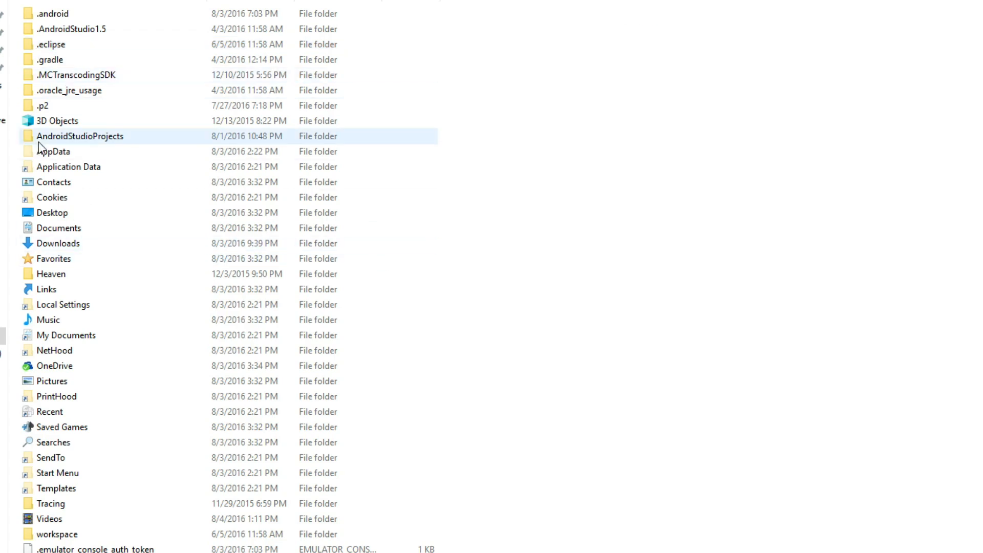
double_click(54, 151)
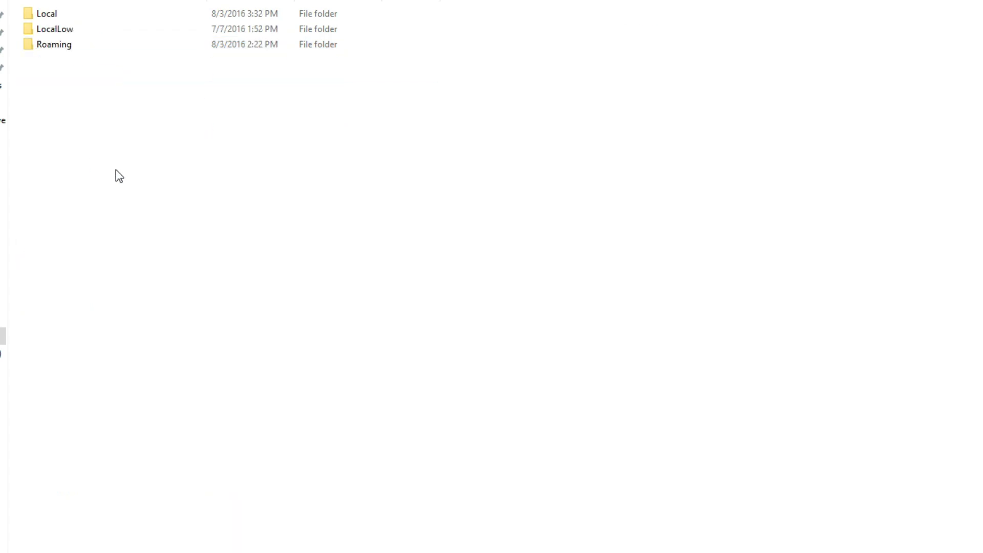
click(46, 14)
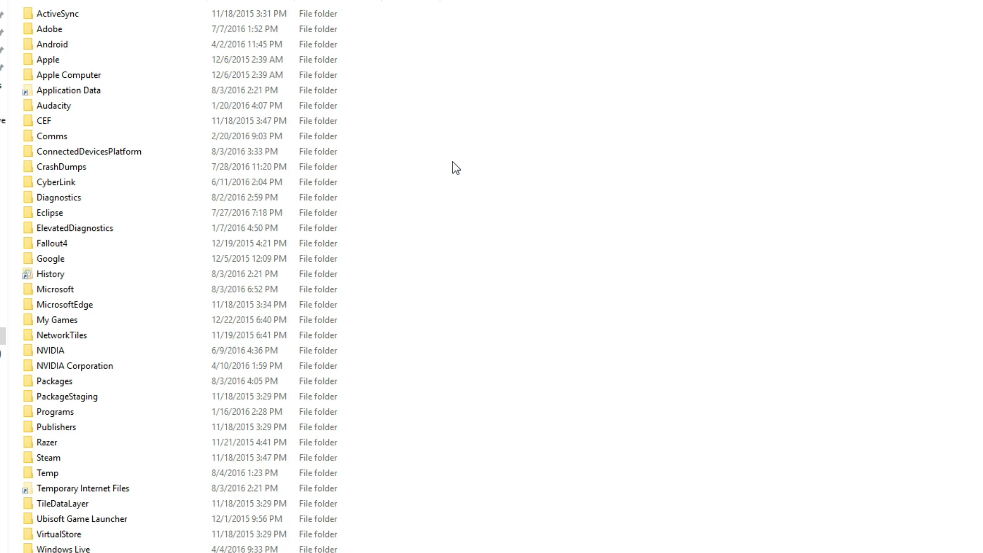
click(94, 304)
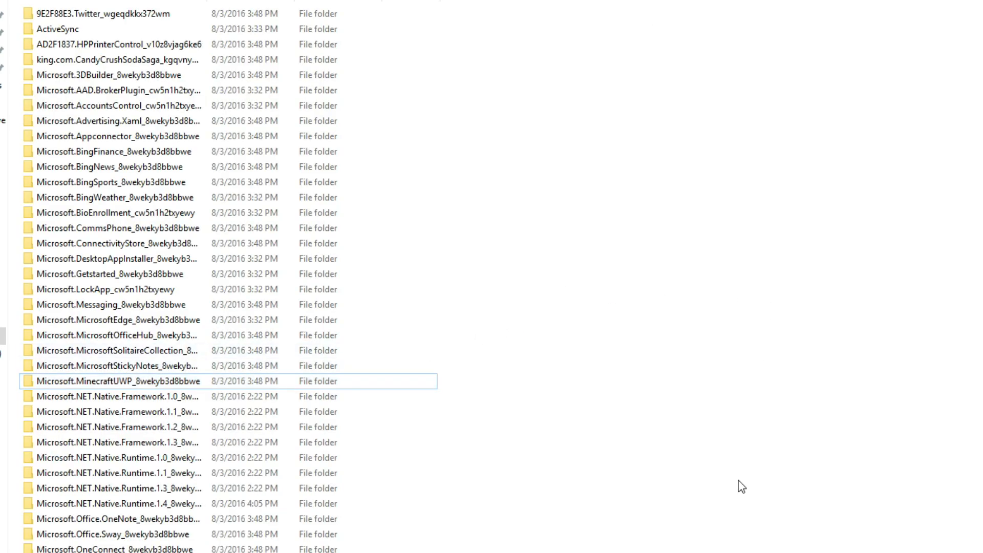
mouse_move(137, 380)
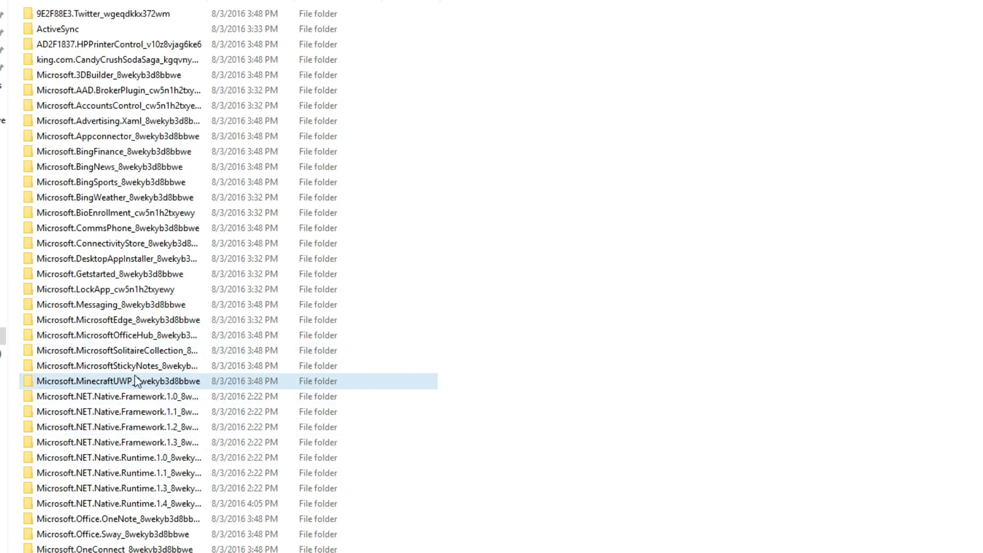
mouse_move(128, 381)
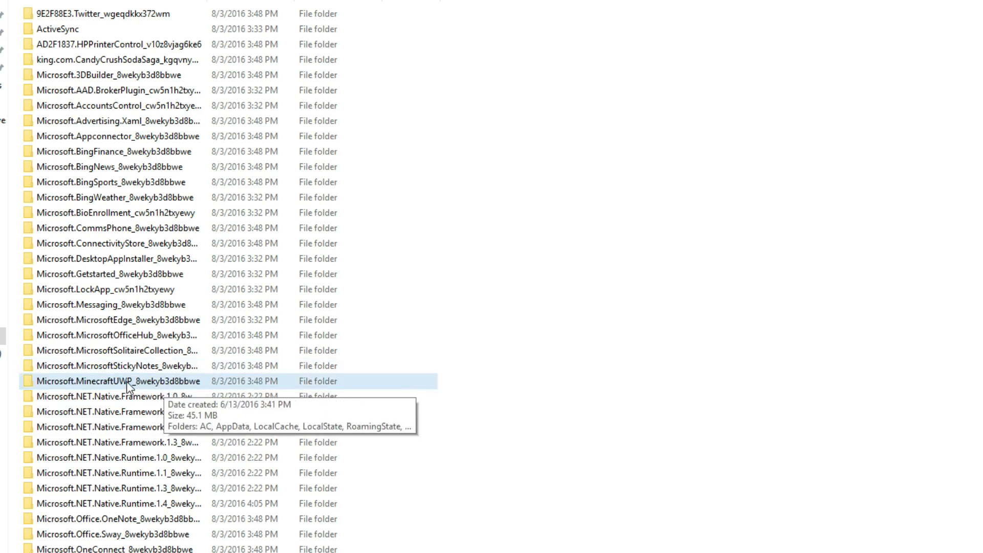
Step: Open Microsoft.MinecraftUWP_8wekyb3d8bbwe and LocalState down to the folder holding resource_packs
double_click(117, 380)
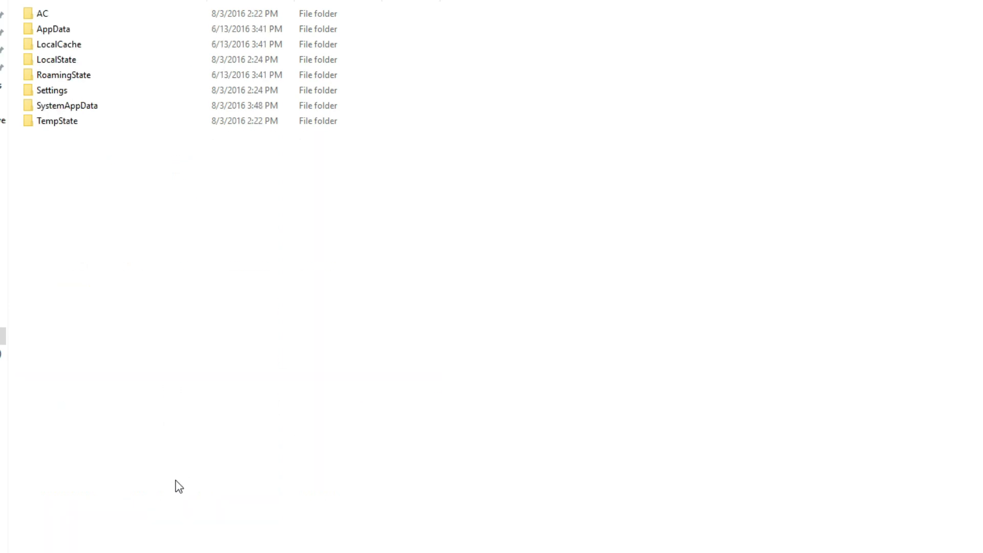
mouse_move(281, 408)
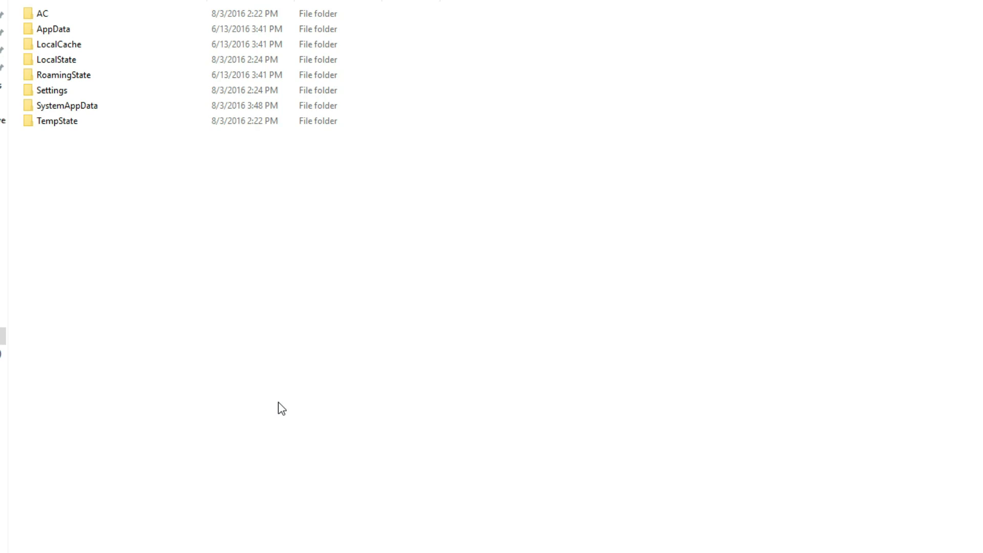
click(56, 59)
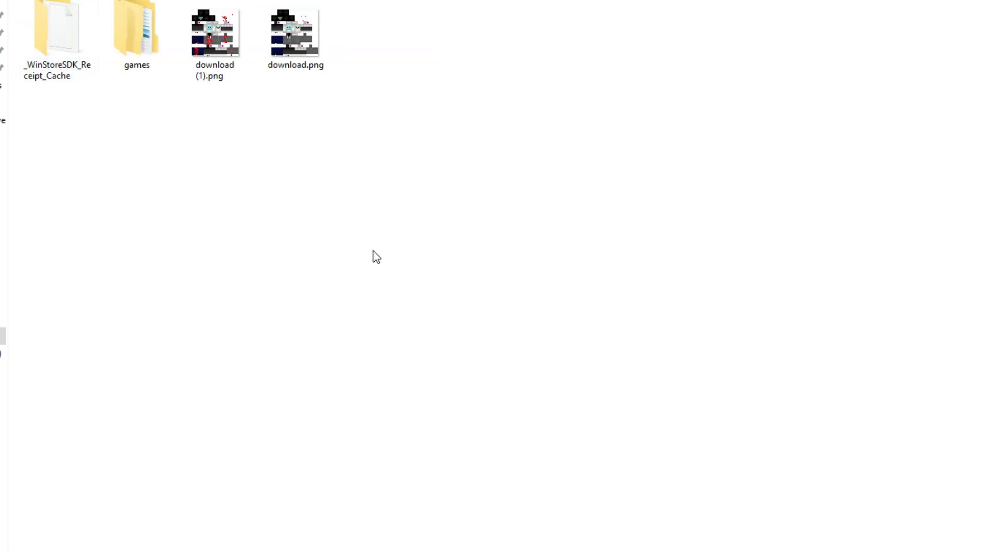
mouse_move(170, 75)
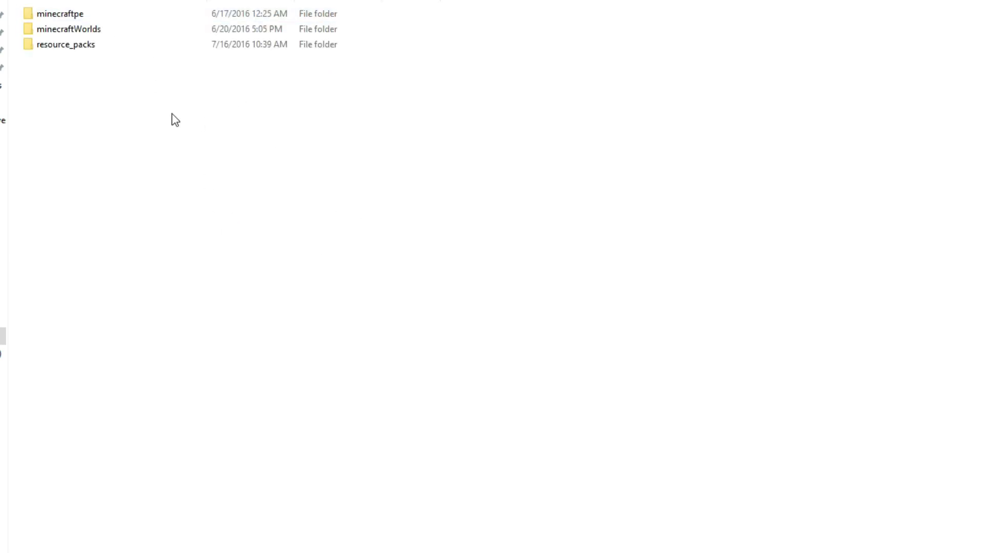
click(66, 44)
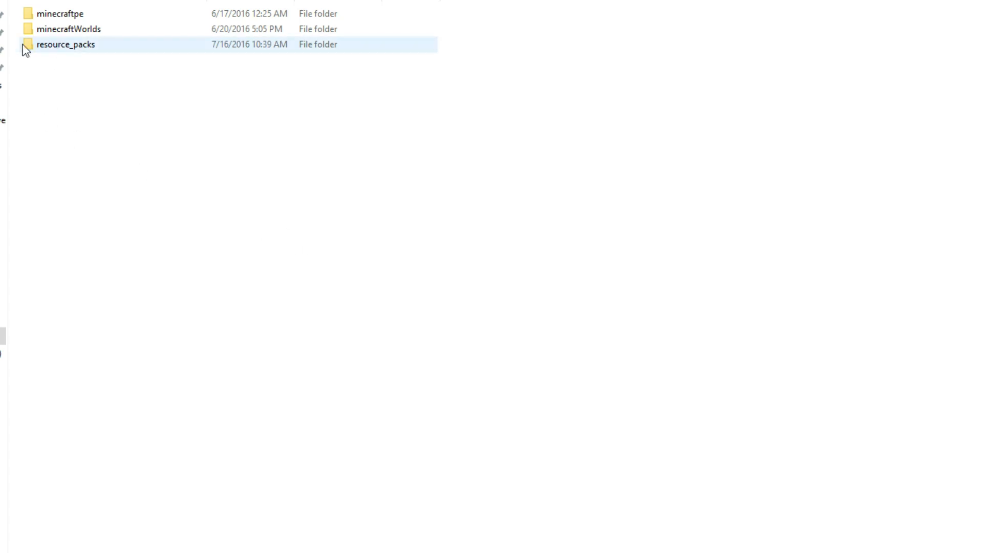
mouse_move(80, 56)
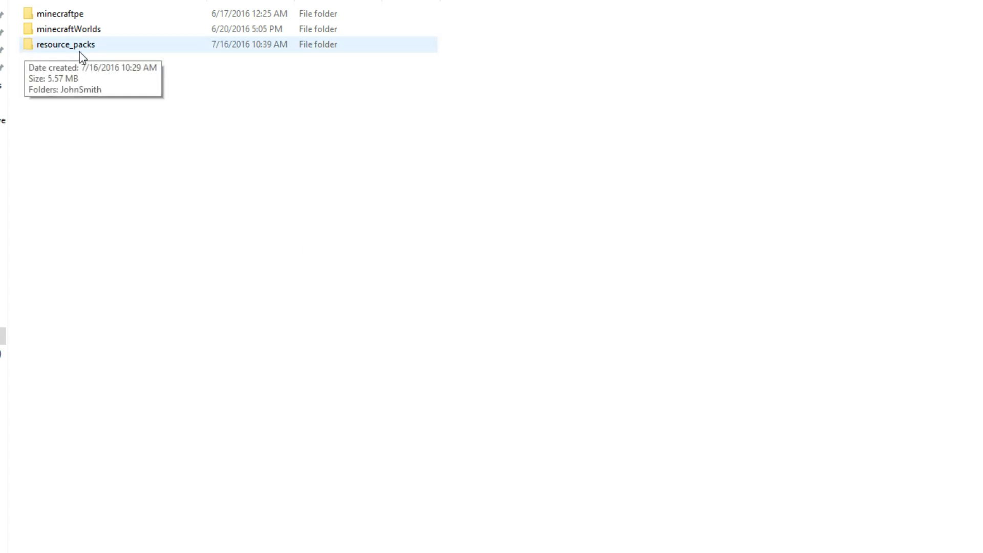
mouse_move(148, 308)
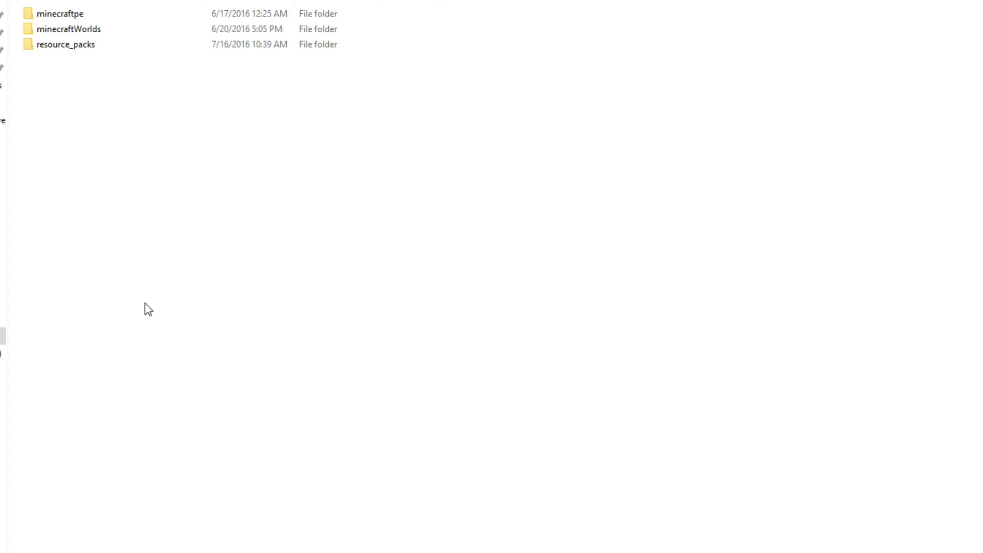
mouse_move(182, 305)
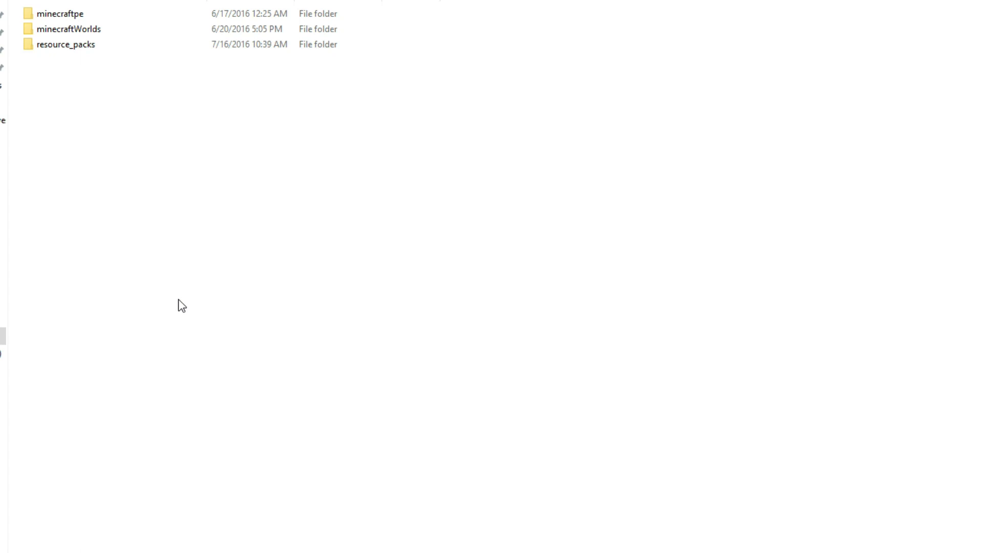
mouse_move(180, 138)
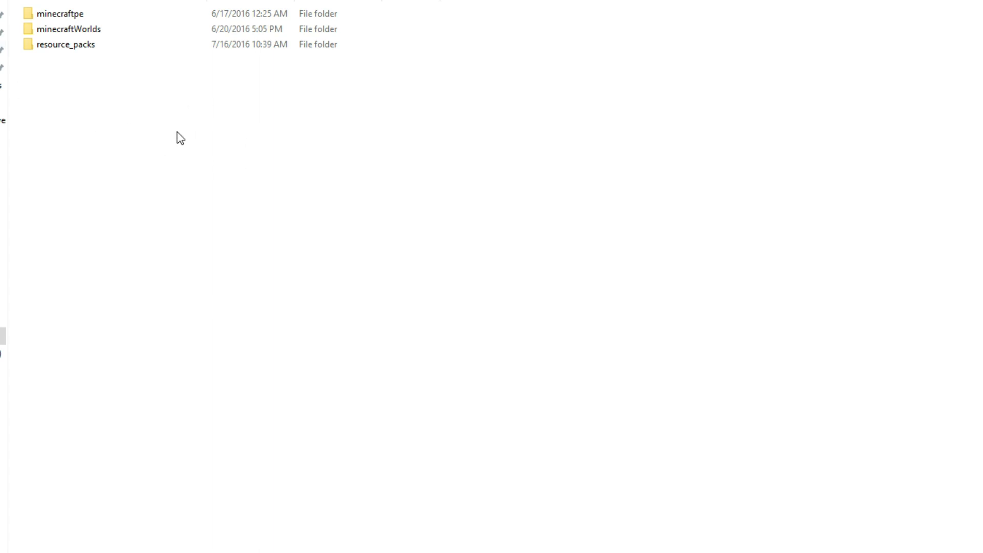
mouse_move(140, 141)
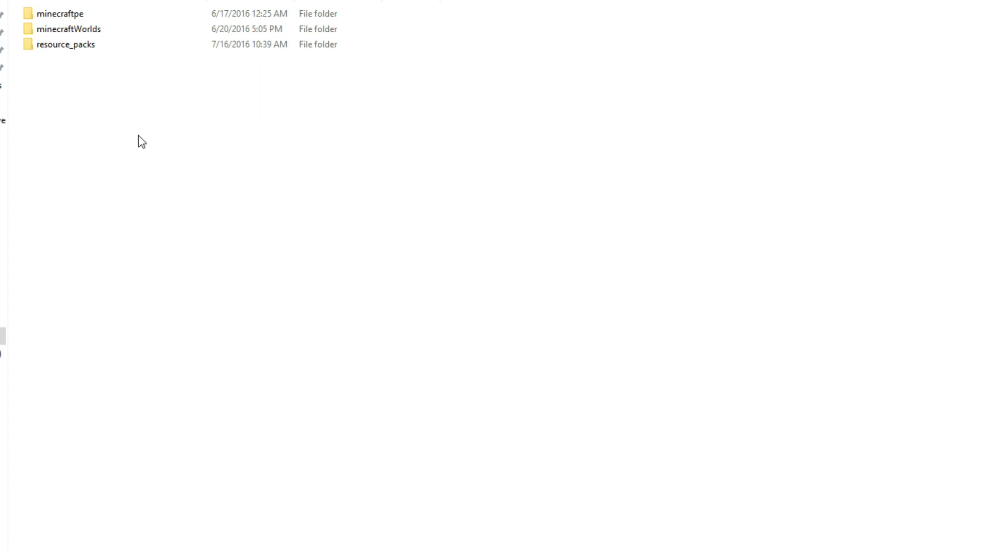
mouse_move(134, 44)
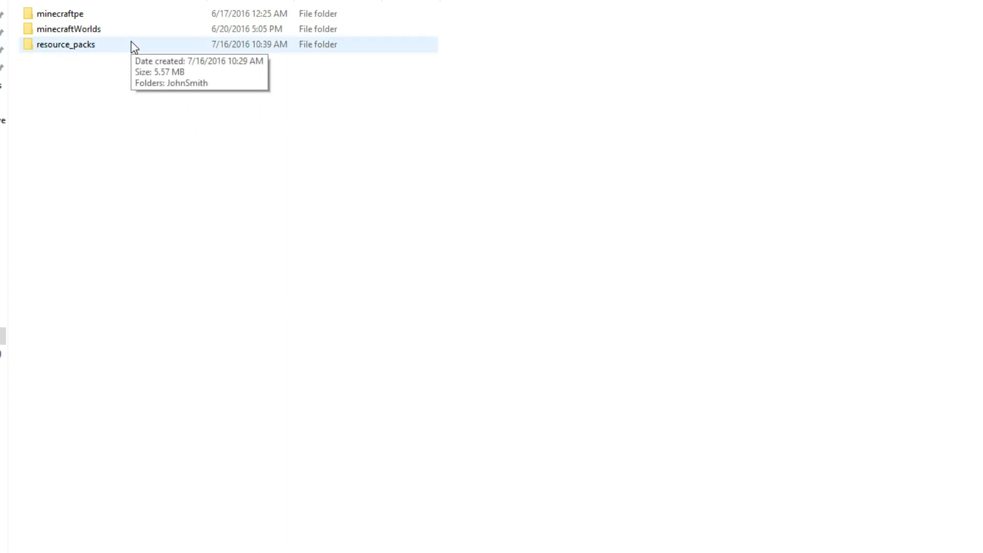
mouse_move(123, 112)
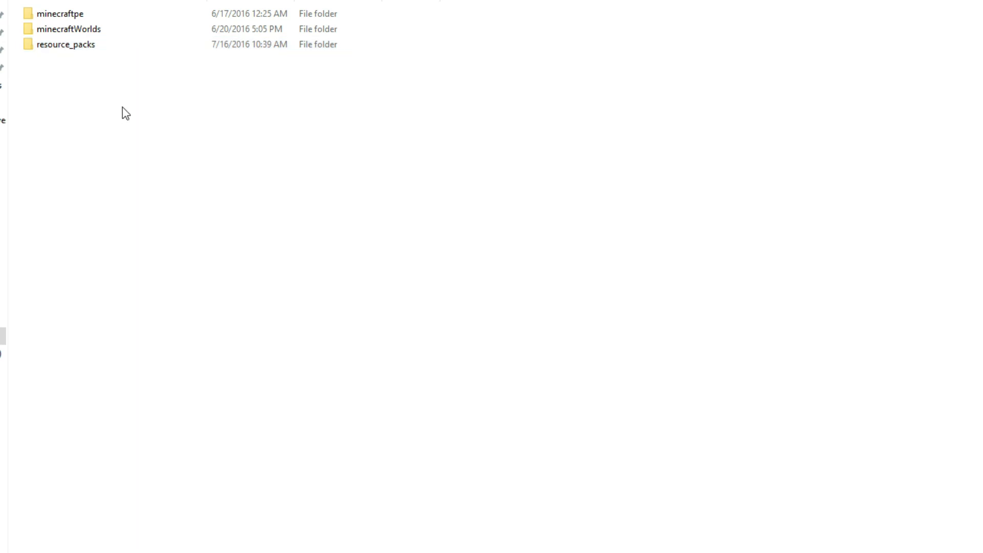
mouse_move(444, 463)
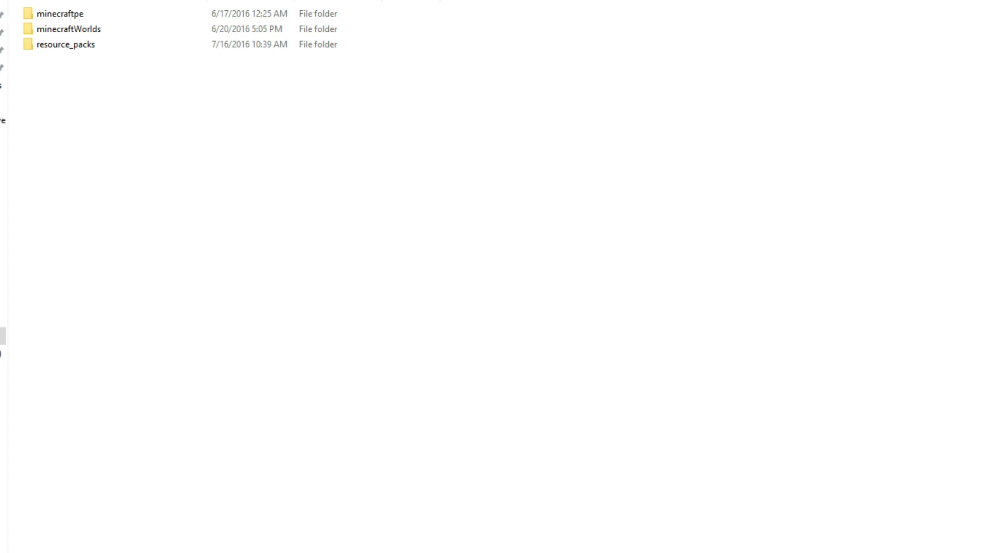
Step: Switch to the MCPE Texture Packs forum tab and scroll toward the John Smith Legacy thread
click(542, 7)
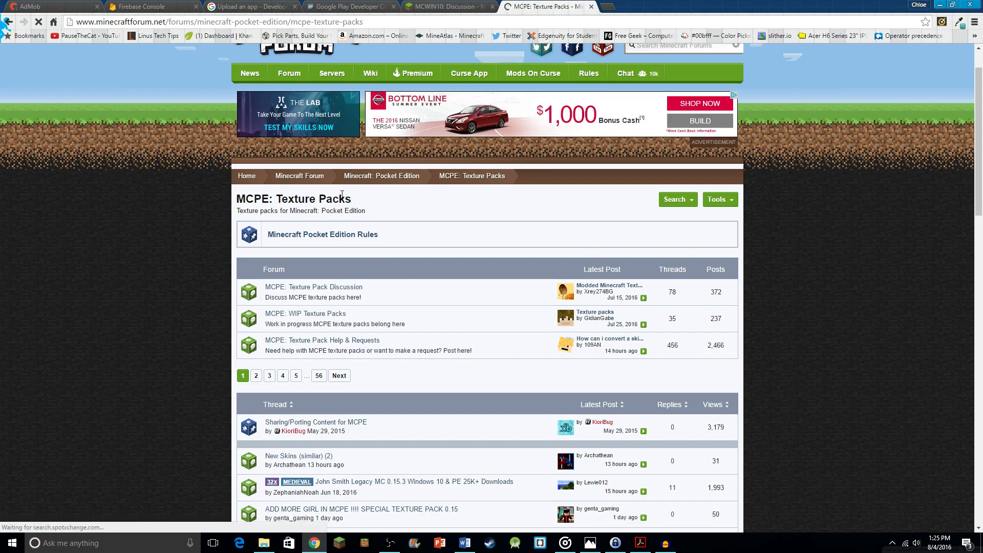
scroll(down, 3)
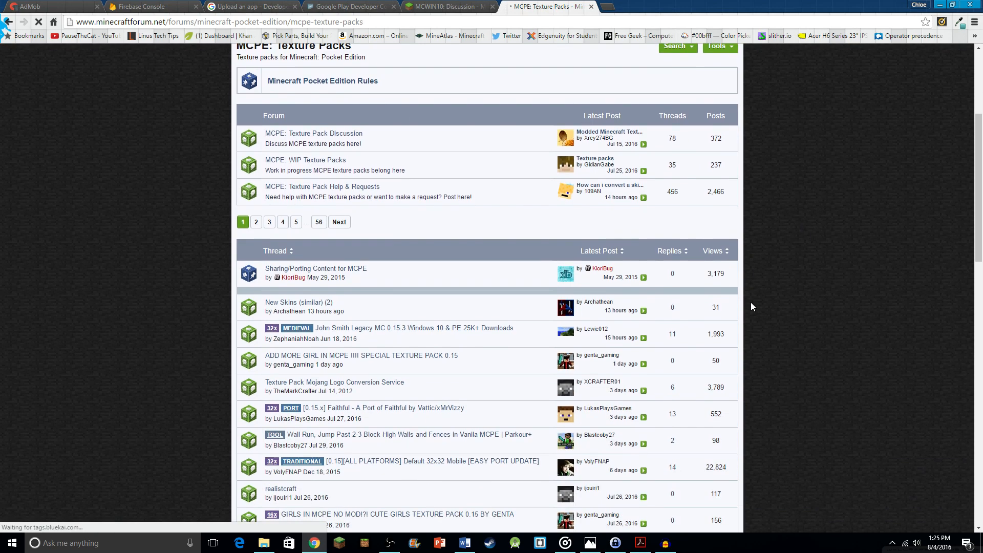
scroll(down, 3)
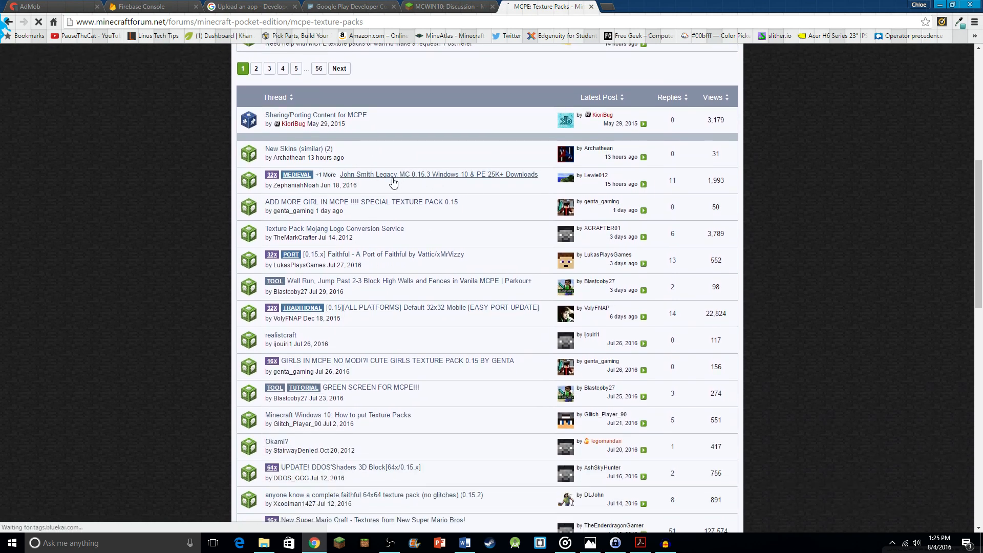
mouse_move(394, 182)
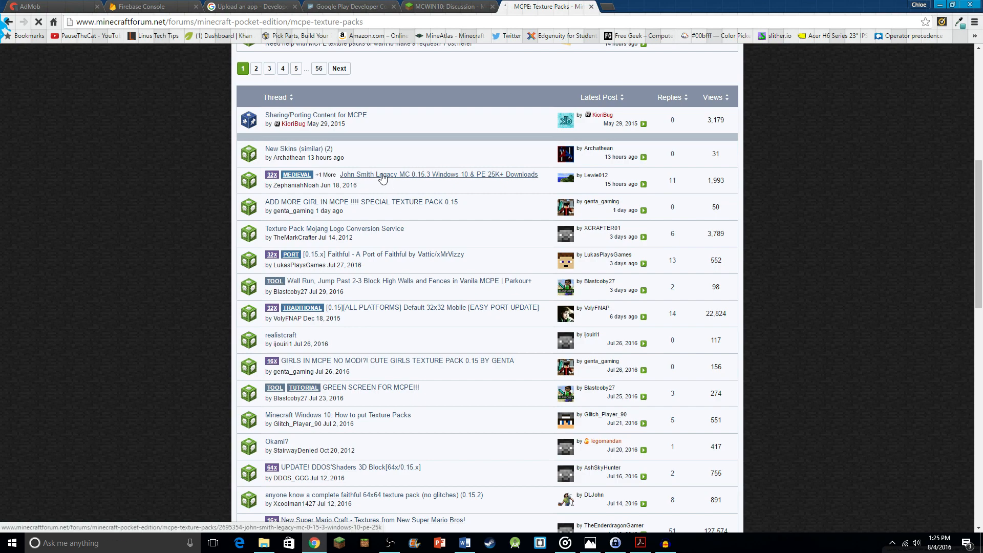
Step: Open the John Smith Legacy thread and follow its download link to MediaFire
click(438, 174)
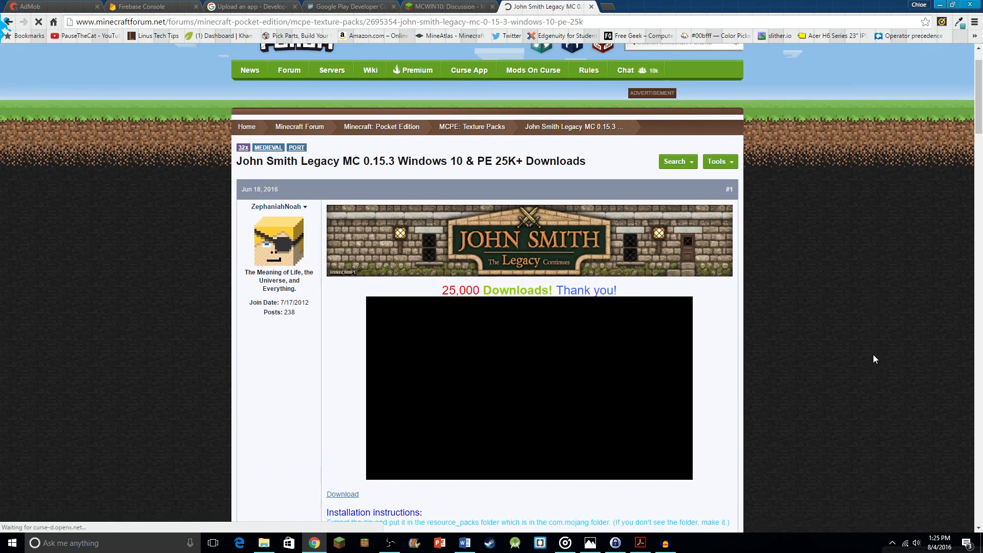
scroll(down, 3)
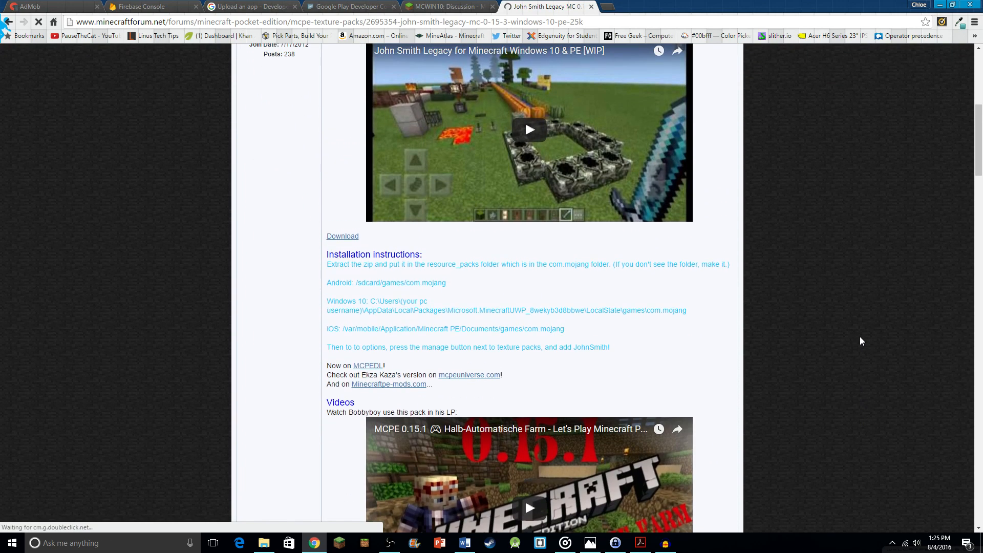
scroll(up, 3)
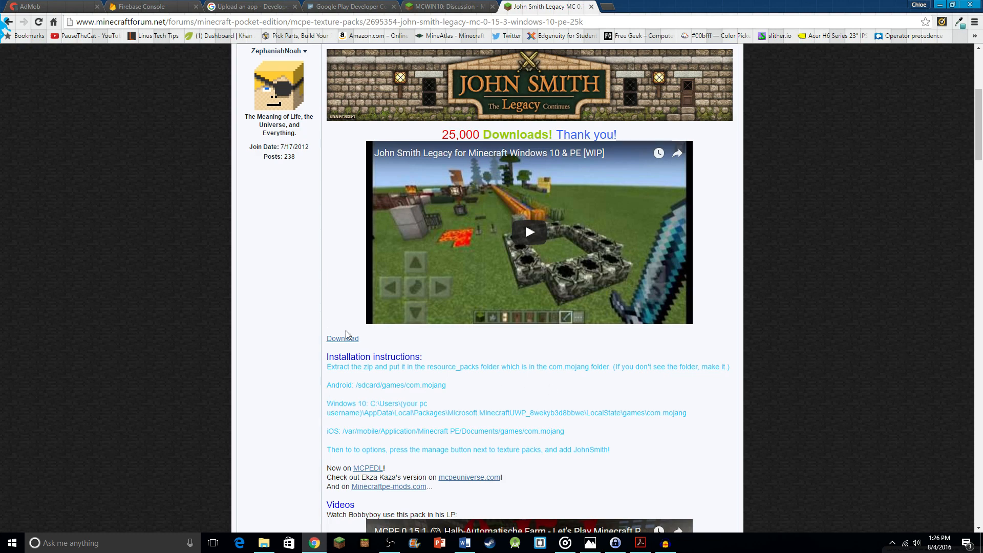
mouse_move(343, 339)
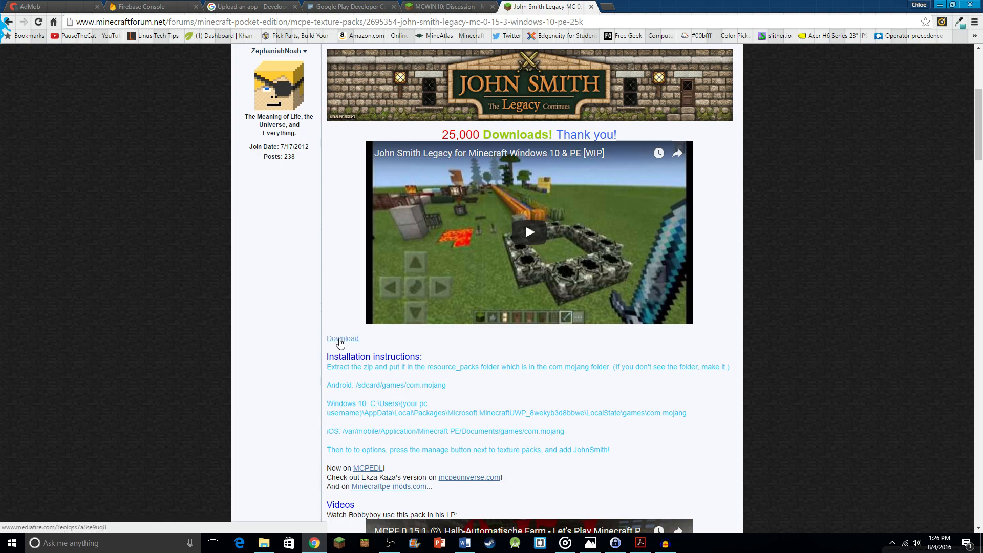
click(342, 338)
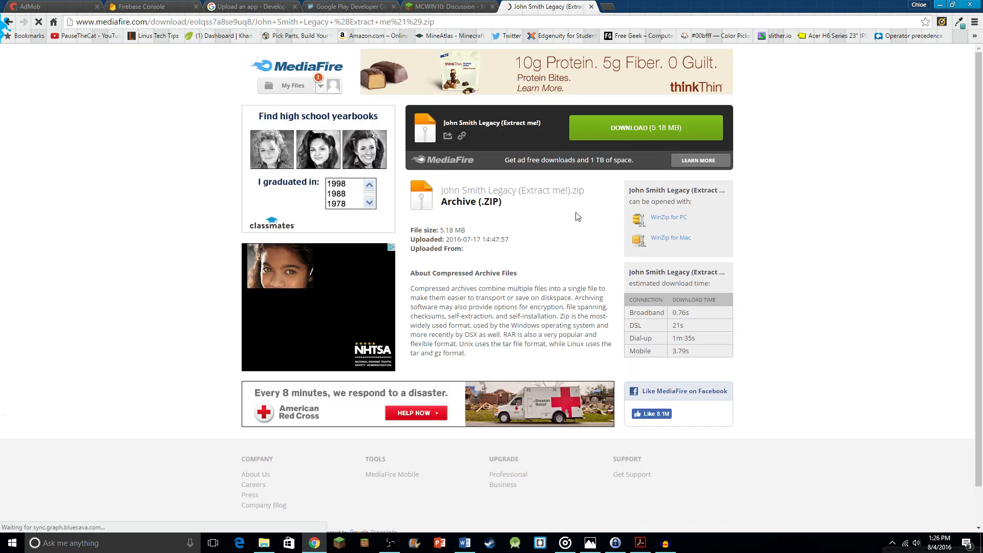
Step: Start the John Smith Legacy zip download and browse Save As into Users > AppData
click(645, 127)
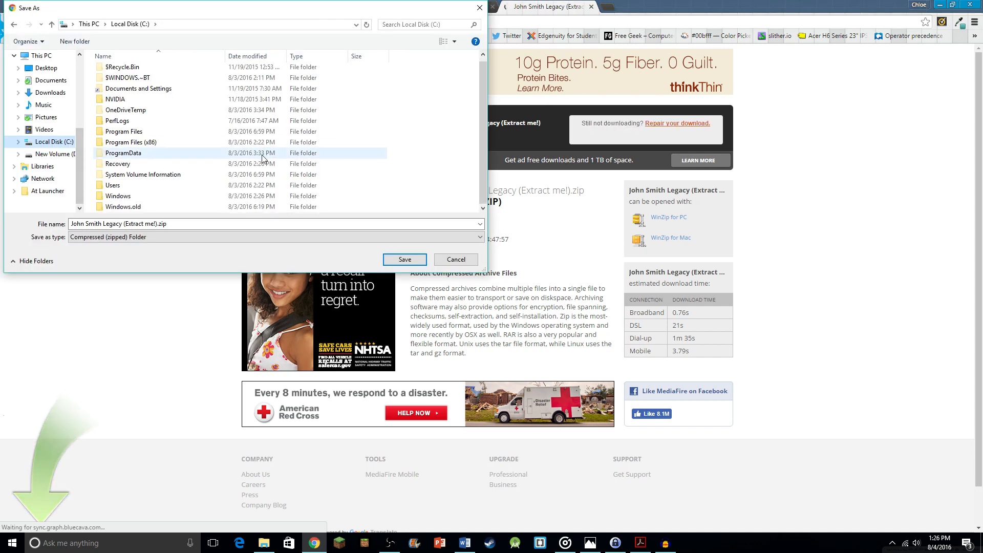
mouse_move(122, 189)
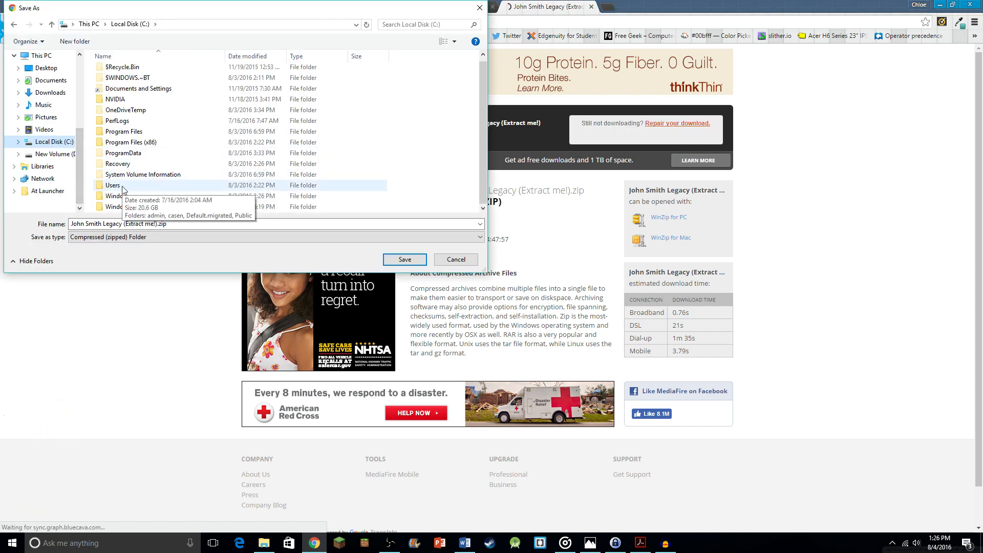
double_click(113, 184)
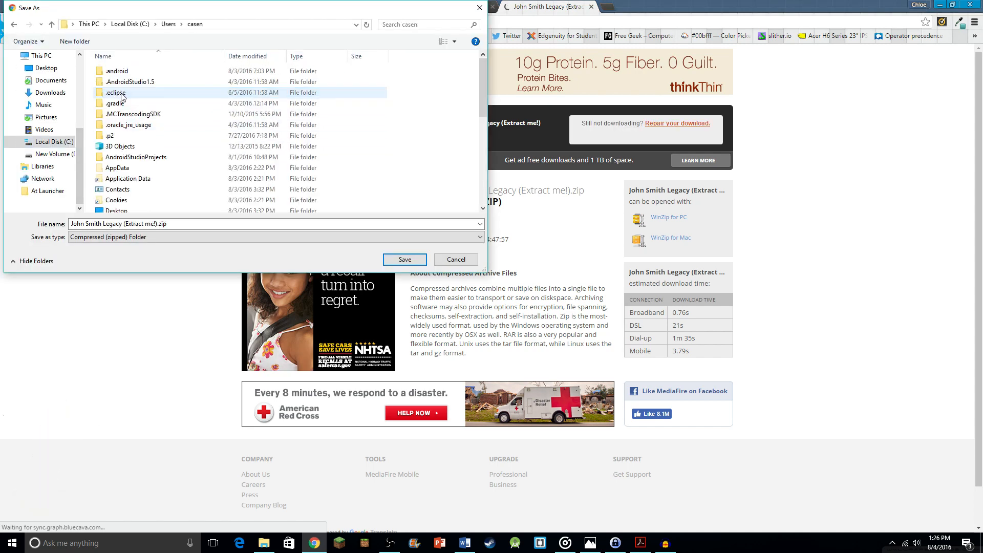
click(116, 168)
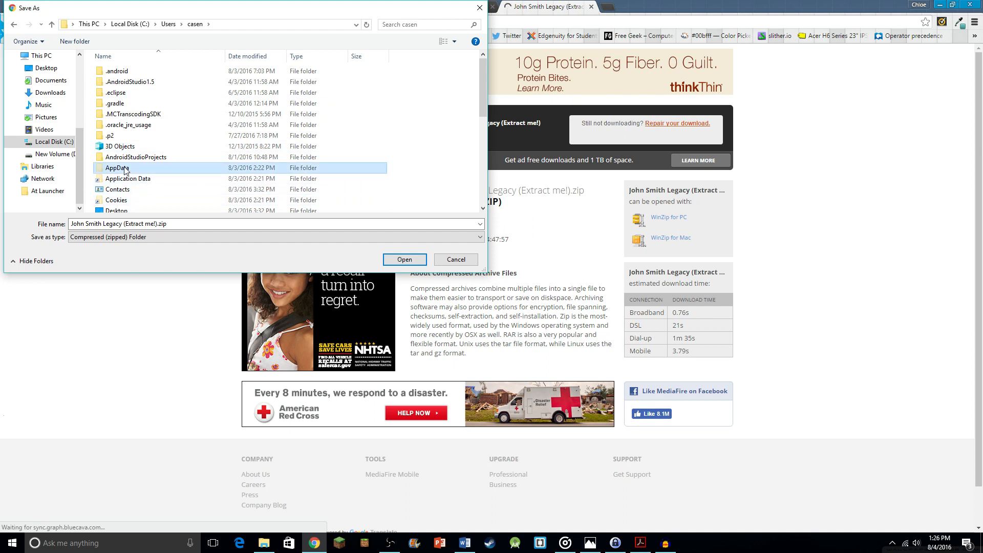
double_click(115, 168)
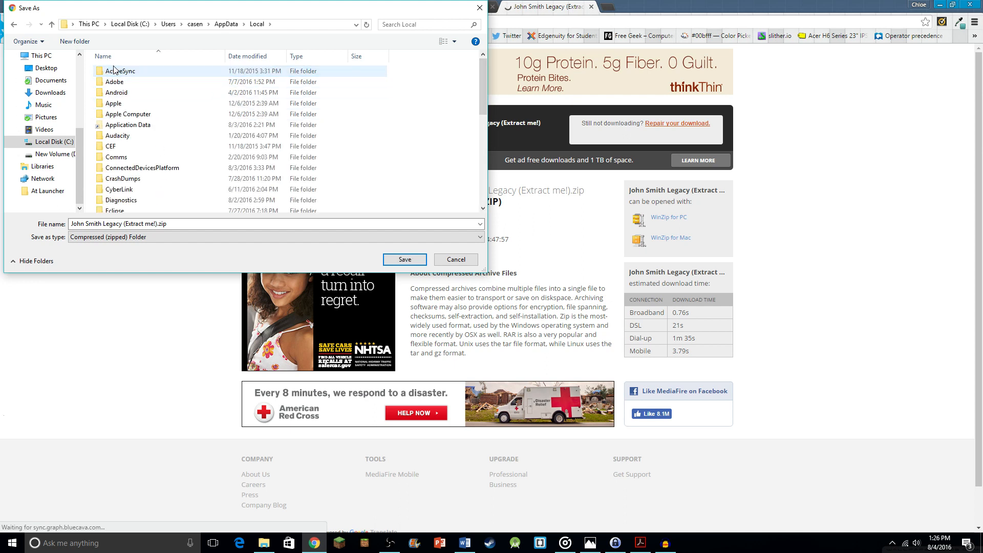
scroll(down, 3)
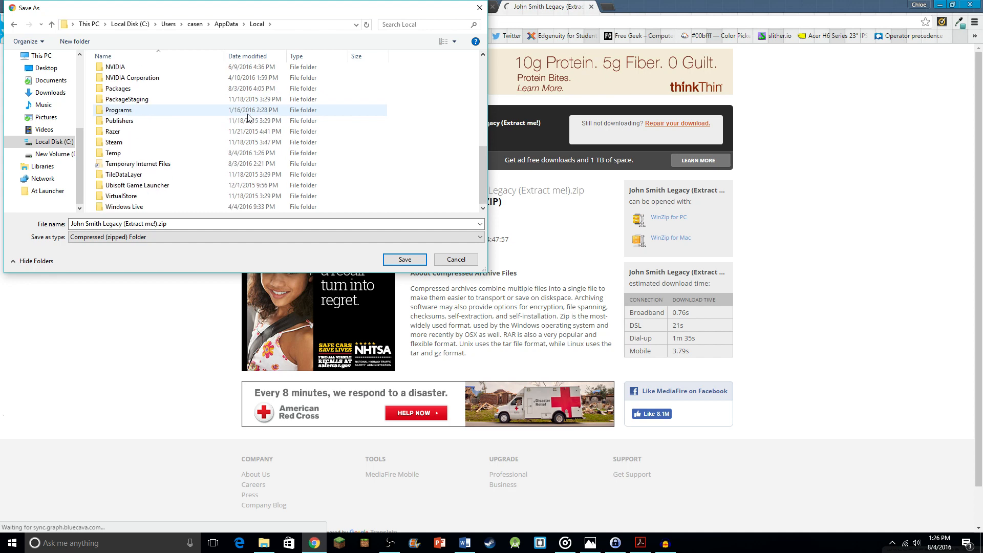
Step: Continue through Packages, MinecraftUWP, LocalState and com.mojang, saving into resource_packs
double_click(117, 89)
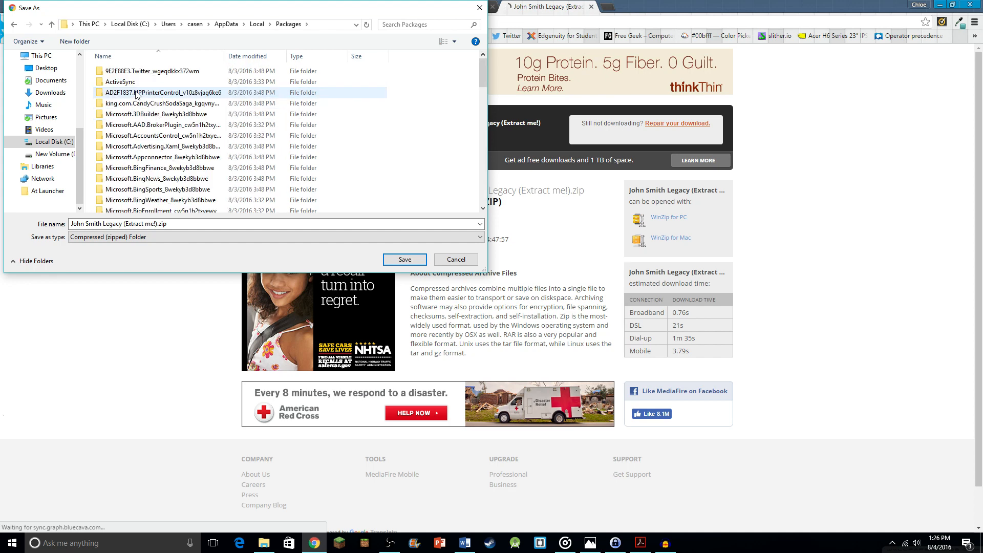
scroll(down, 3)
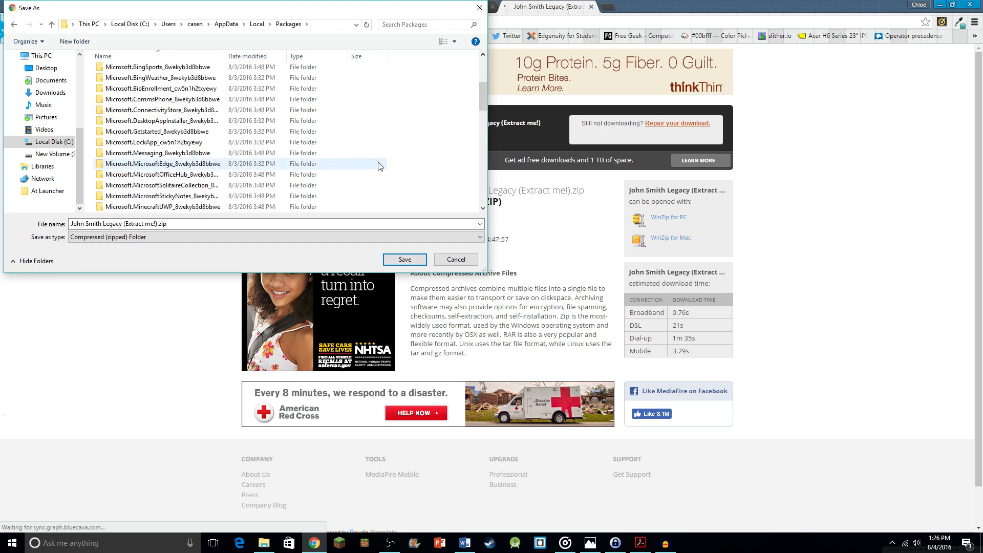
scroll(down, 3)
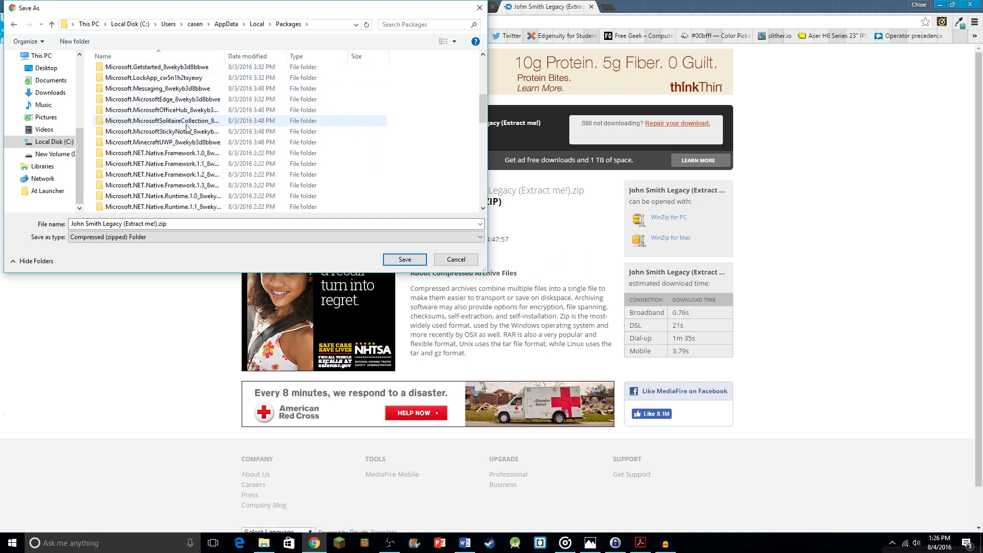
double_click(162, 143)
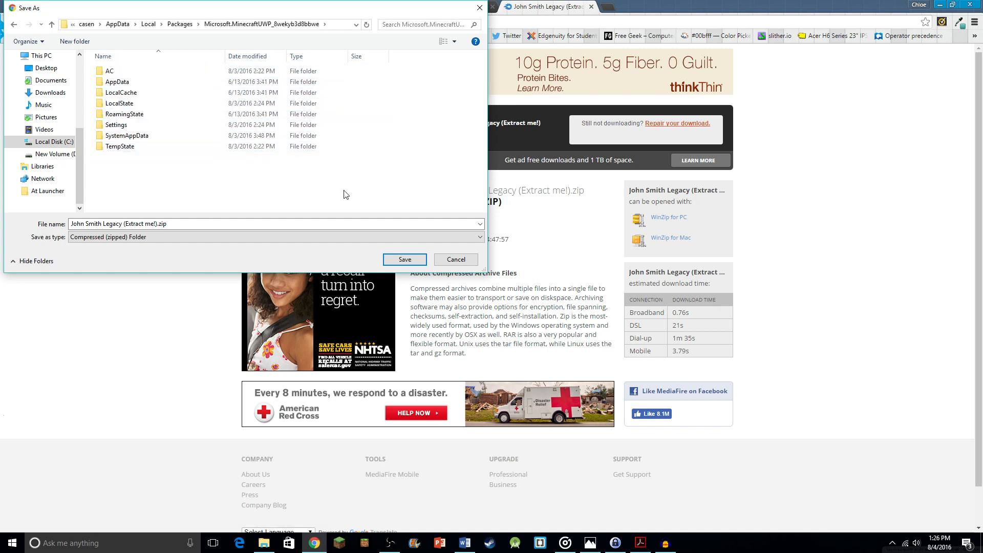
click(119, 103)
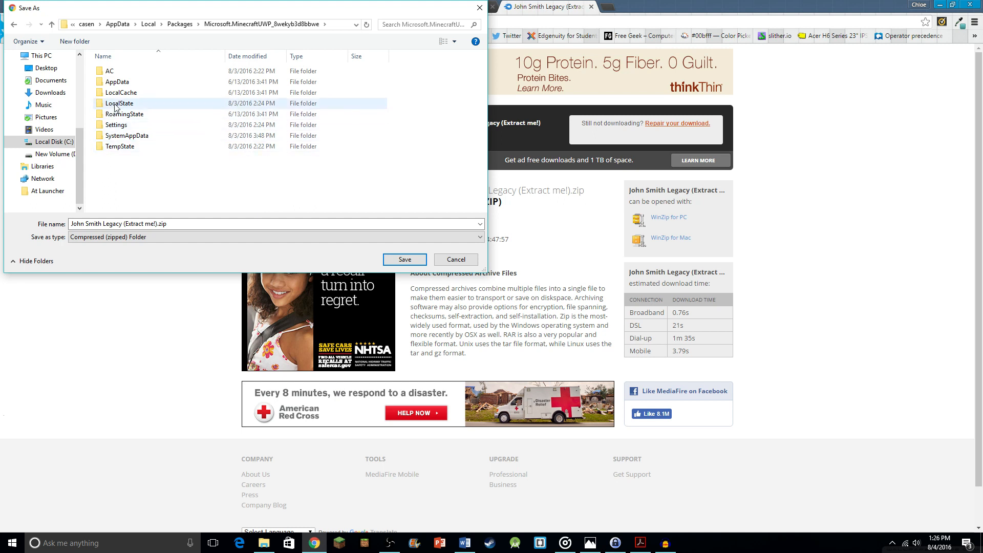
double_click(119, 103)
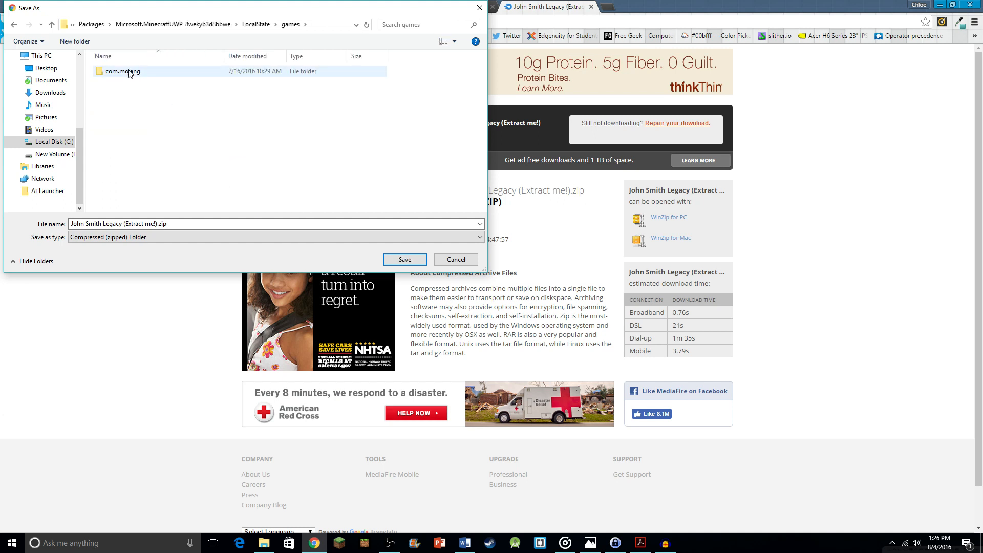
double_click(122, 71)
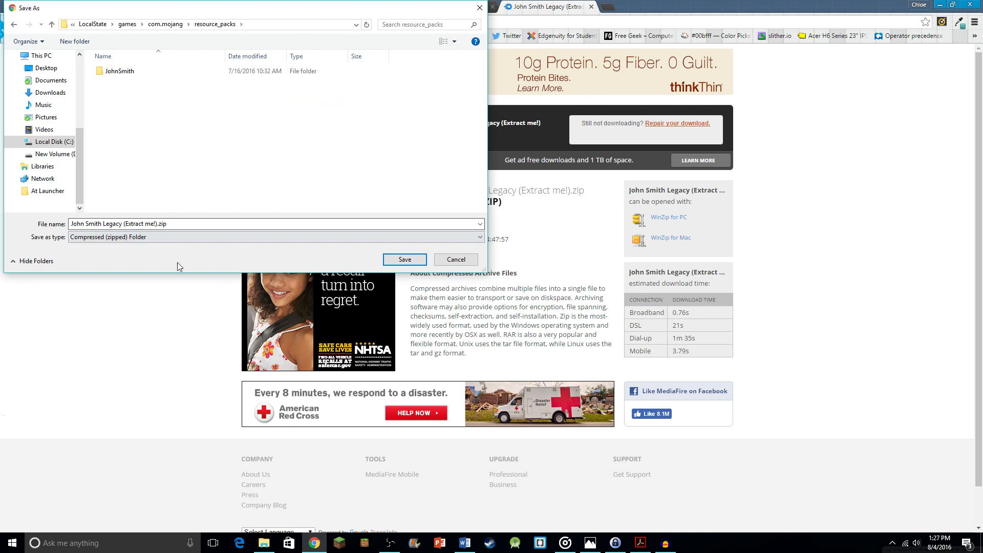
mouse_move(471, 302)
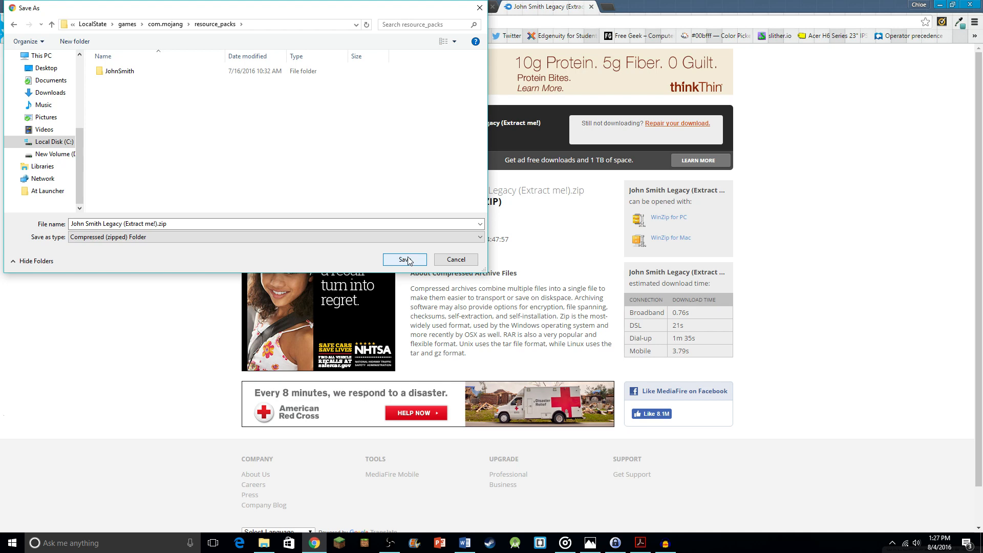
click(404, 259)
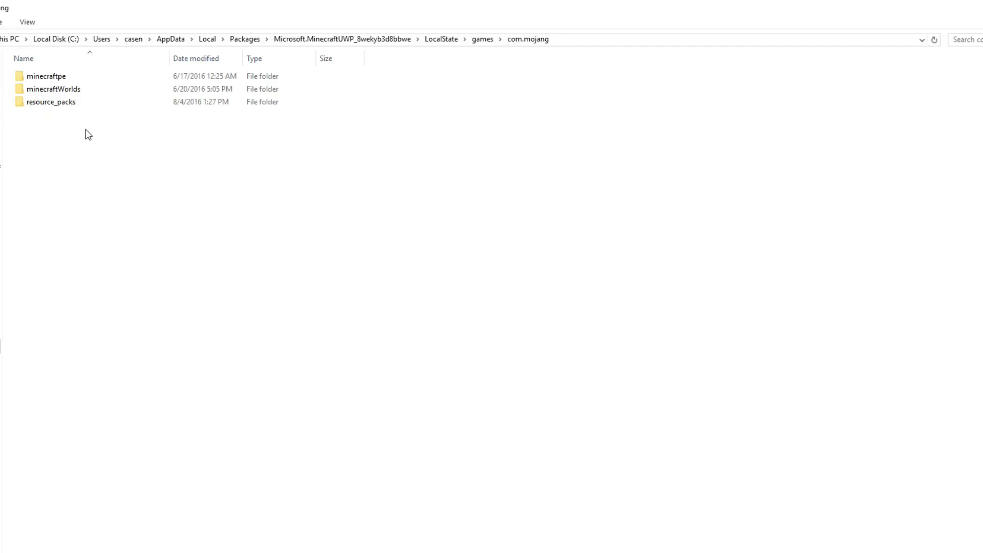
Step: Open resource_packs and the John Smith Legacy zip, then launch the Extract All wizard
double_click(50, 101)
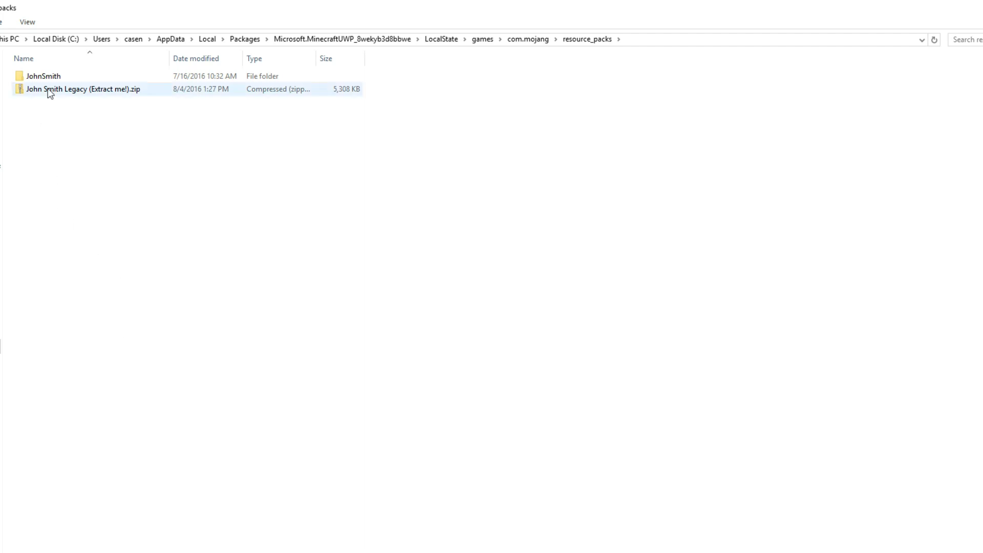
double_click(82, 89)
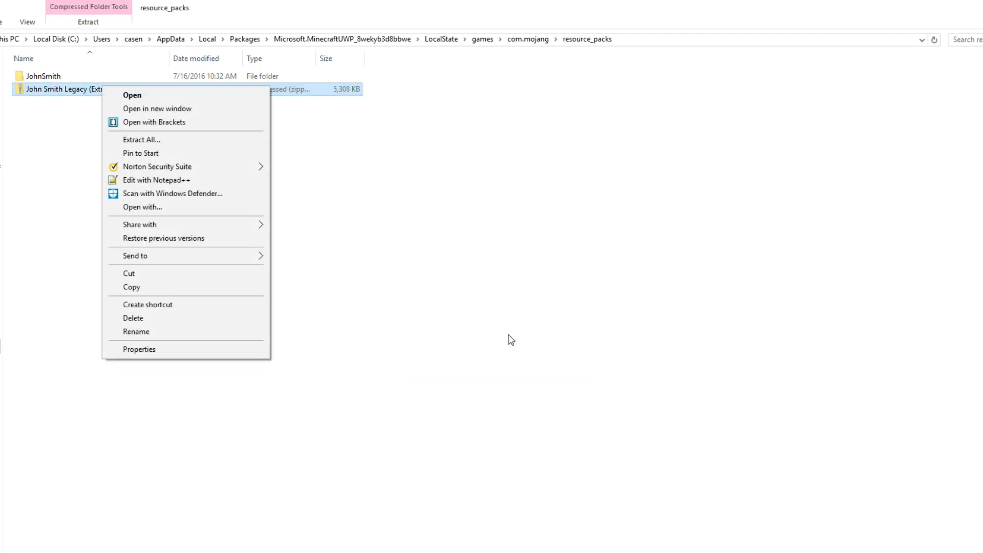
mouse_move(131, 99)
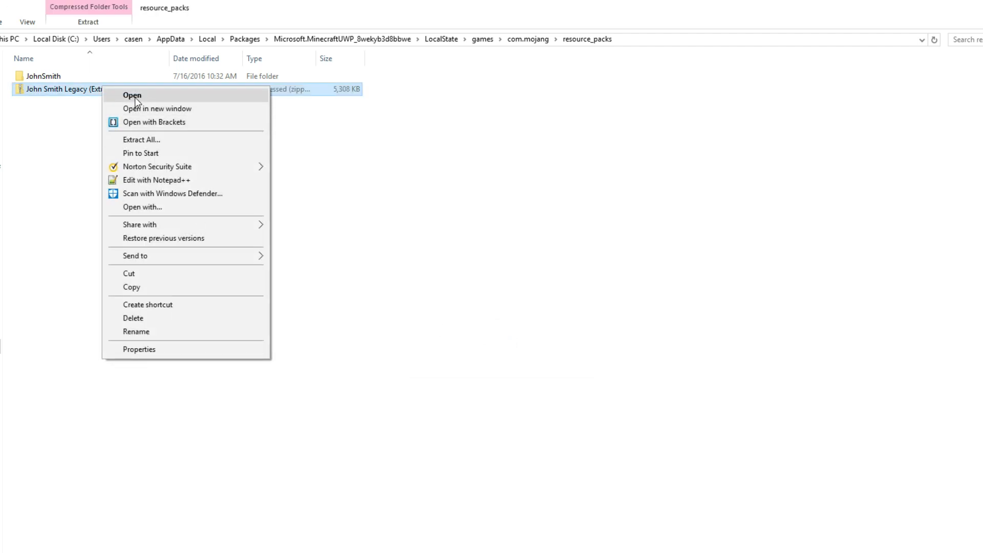
mouse_move(141, 140)
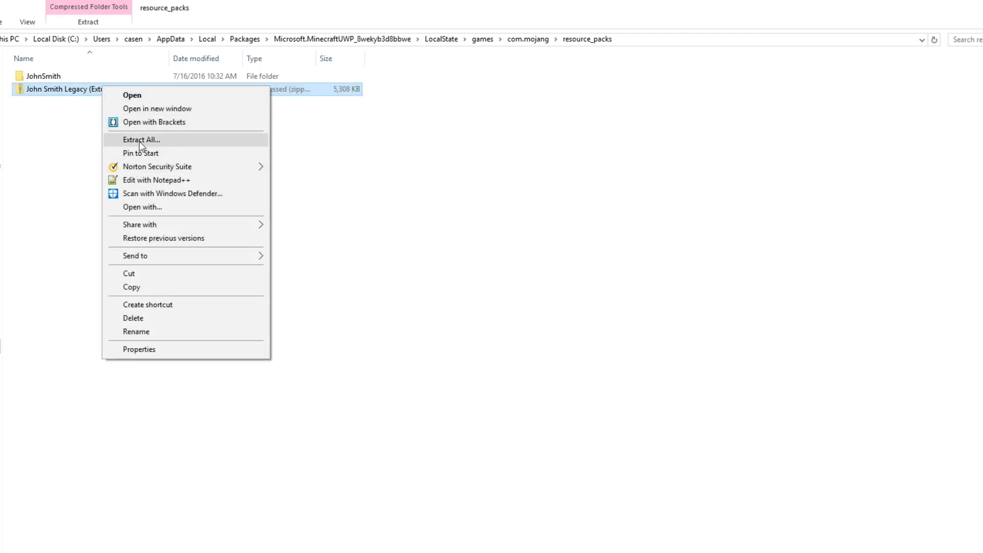
click(142, 139)
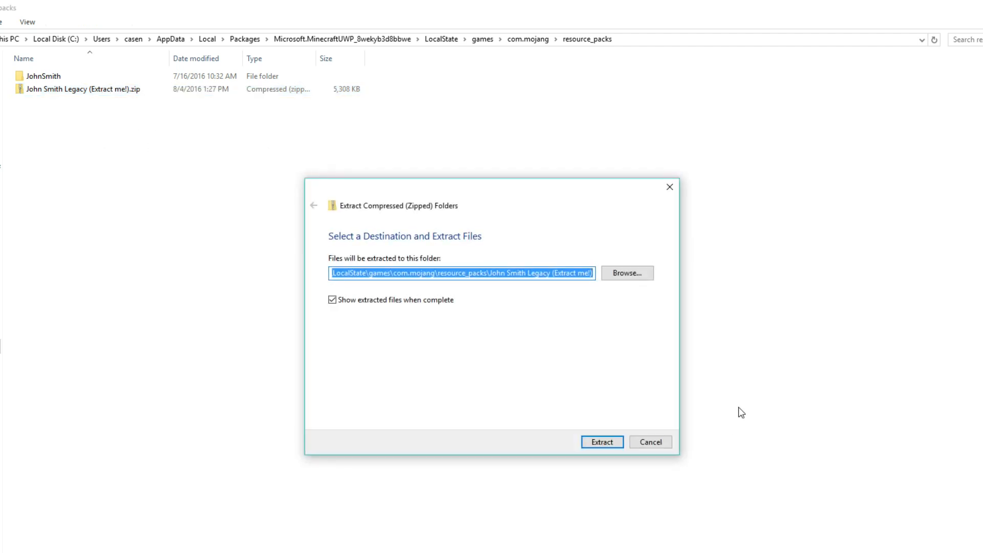
Step: Confirm extracting the zip into a same-named John Smith Legacy folder
click(601, 441)
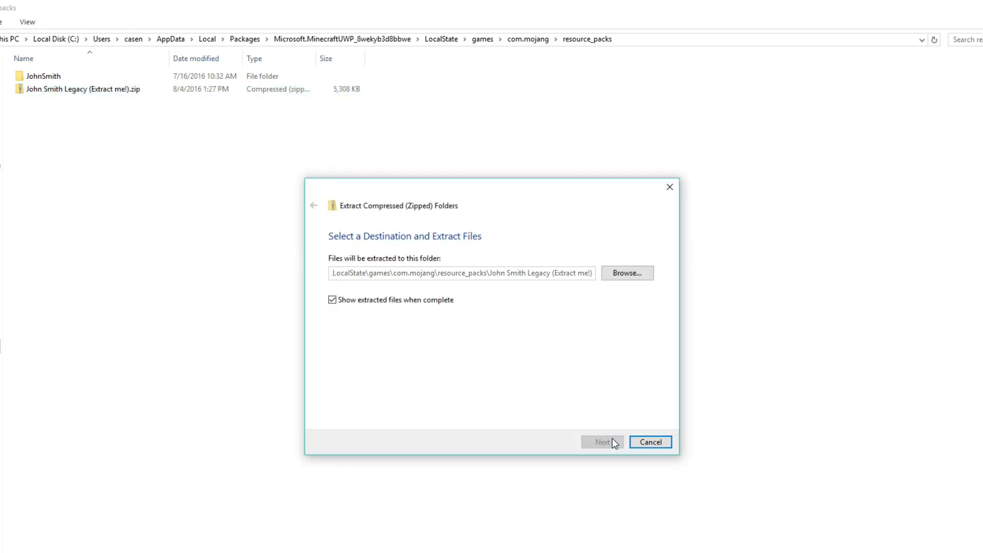
click(601, 441)
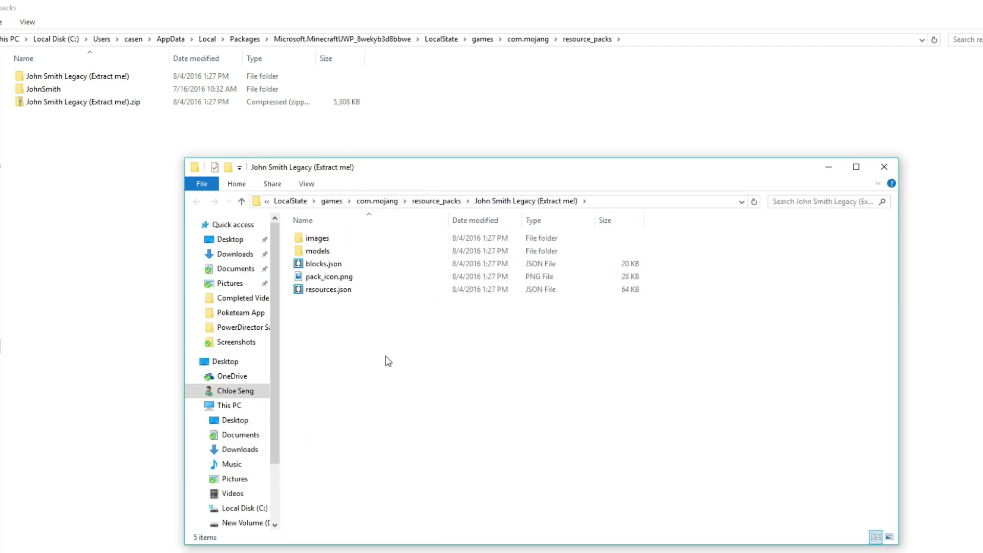
mouse_move(542, 211)
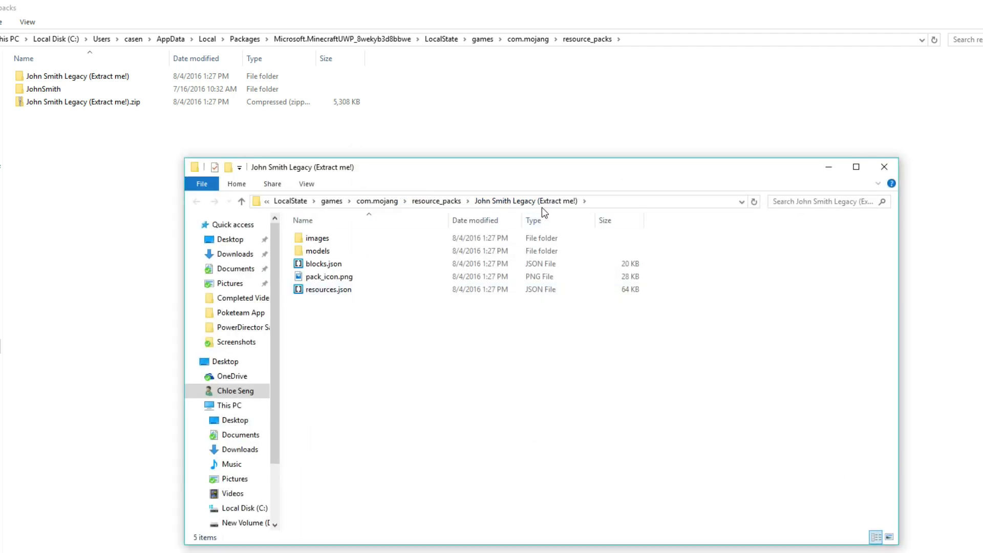
mouse_move(814, 154)
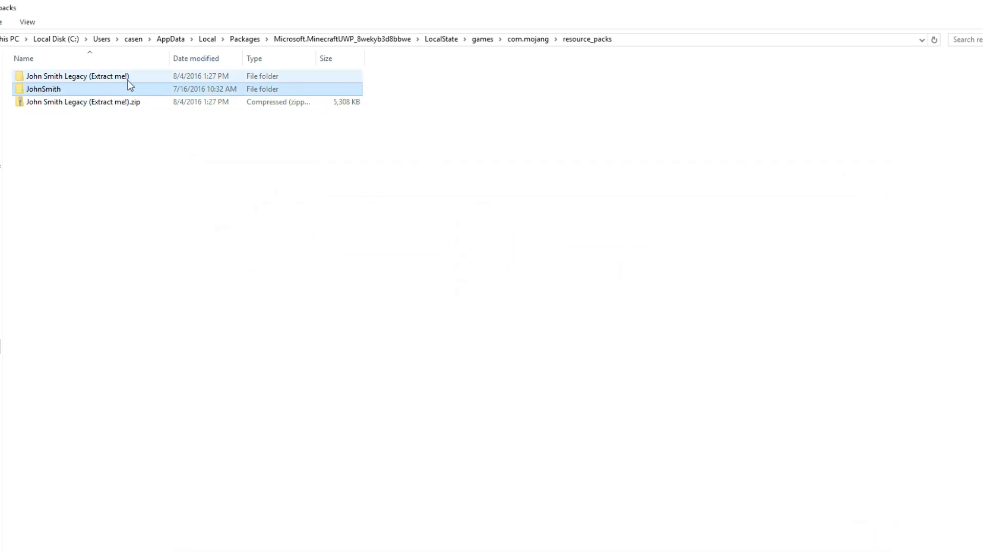
Step: Check the extracted folder, dismiss the zip's security warning, and select the zip for deletion
double_click(78, 76)
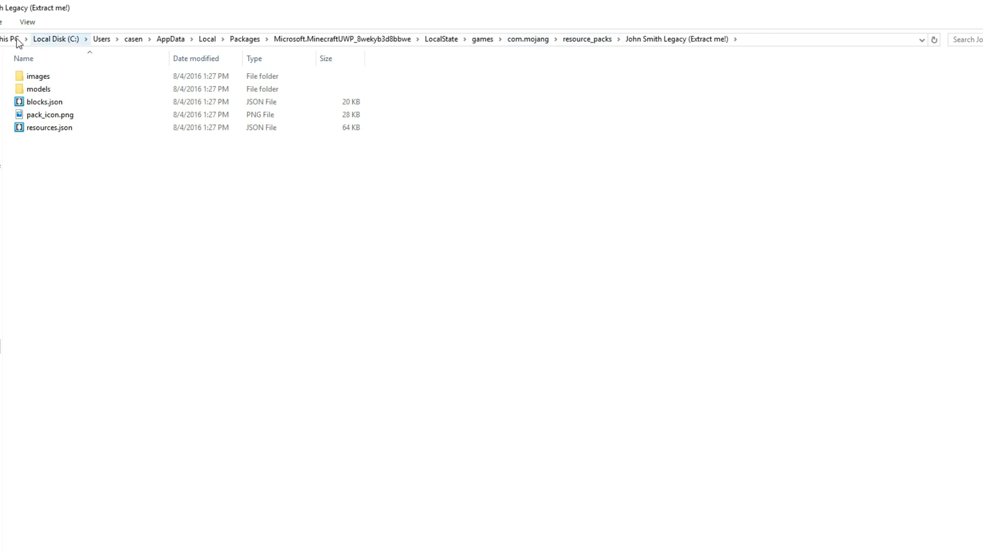
click(586, 39)
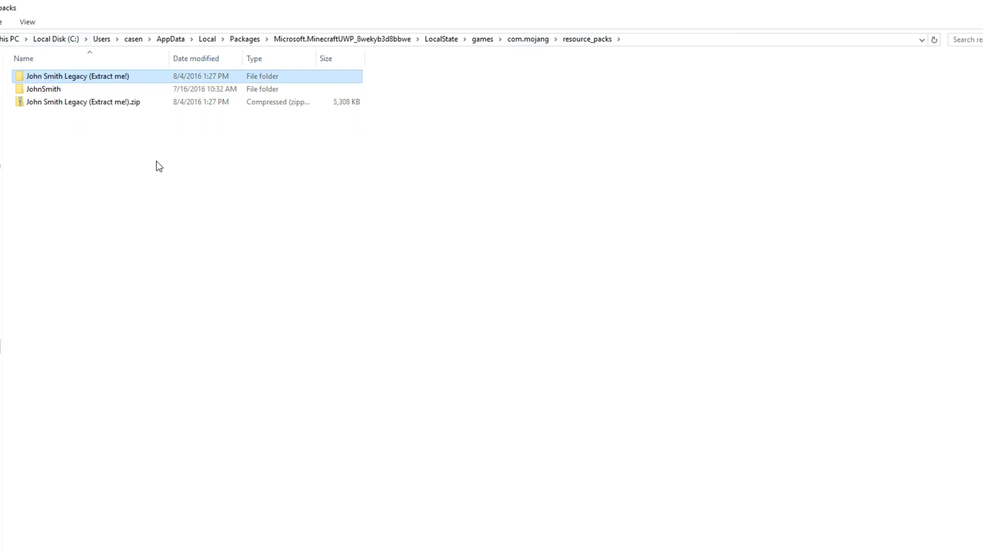
double_click(83, 101)
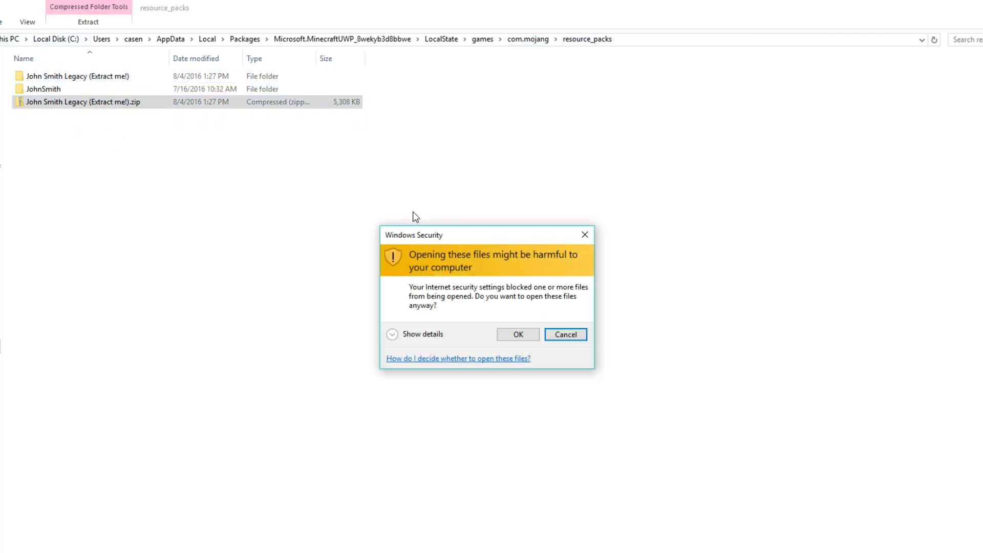
click(564, 334)
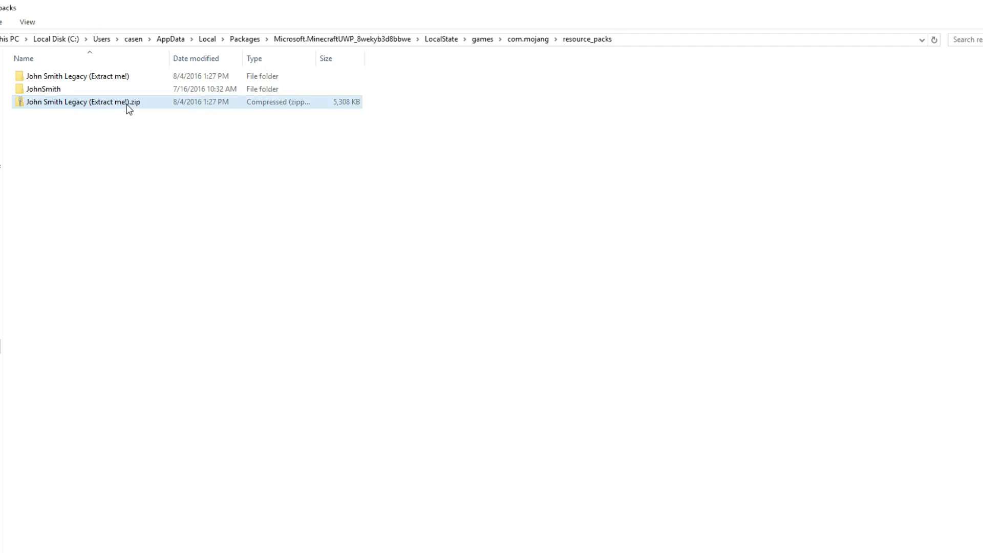
click(81, 101)
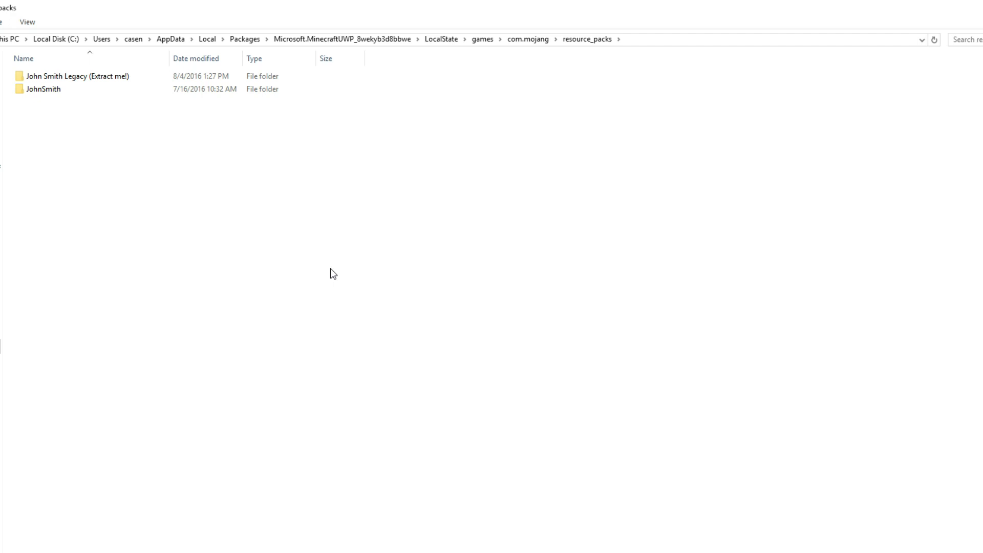
mouse_move(552, 51)
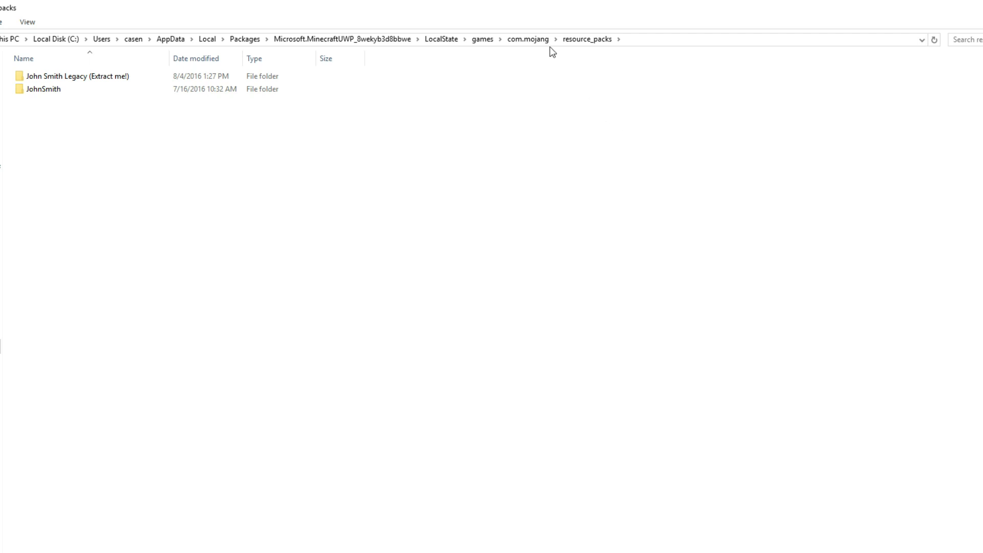
mouse_move(399, 257)
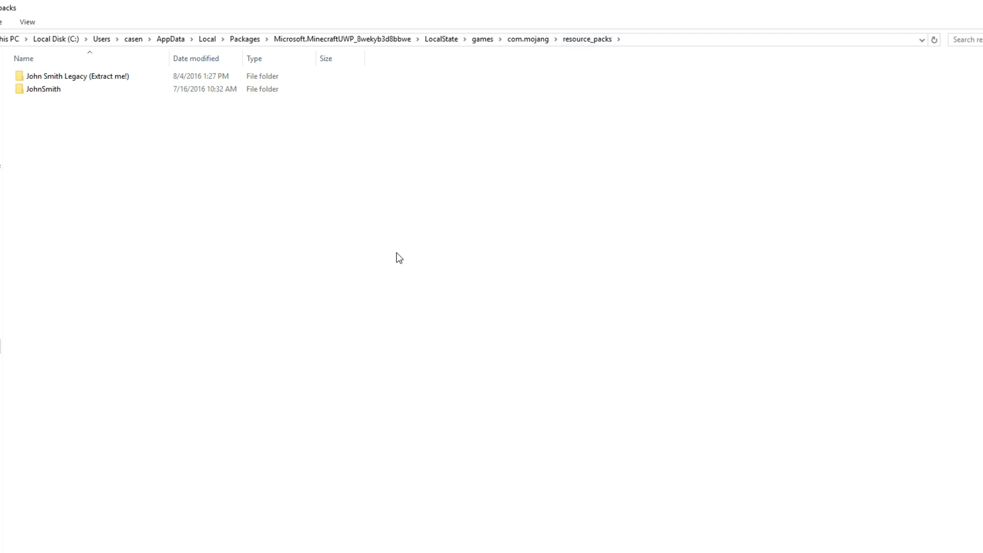
mouse_move(354, 547)
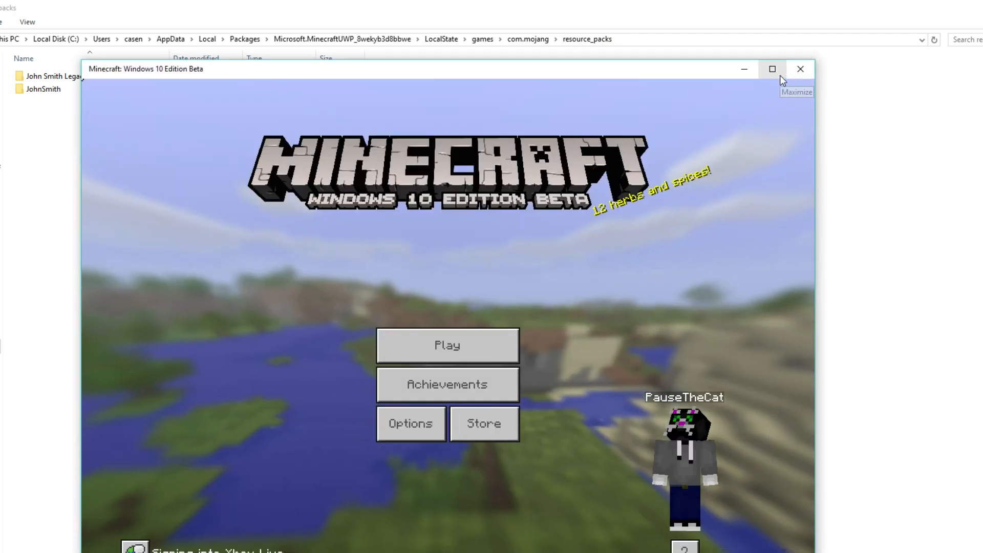
Step: Maximize Minecraft, activate John Smith Legacy under Options > Texture Packs, and return to menu
click(771, 69)
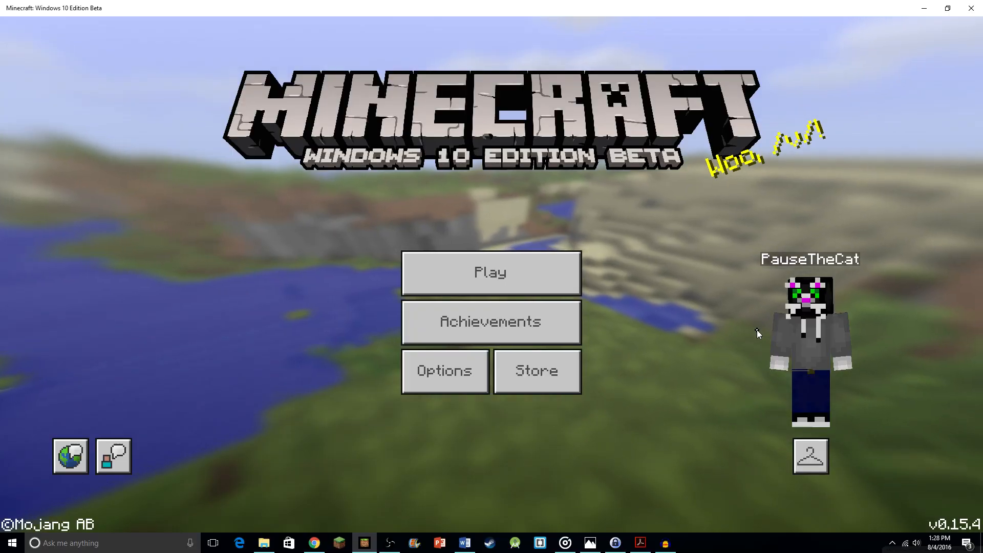
click(443, 371)
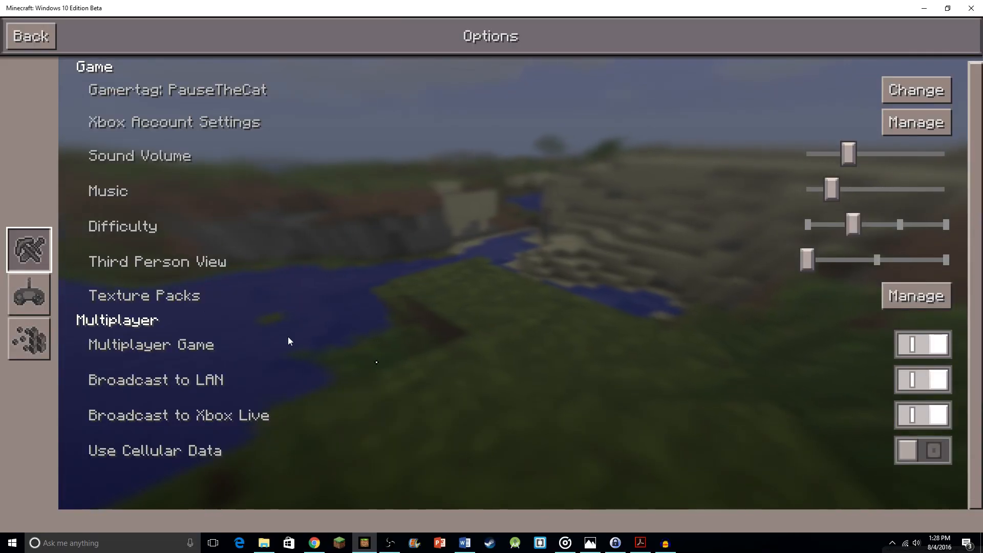
click(913, 295)
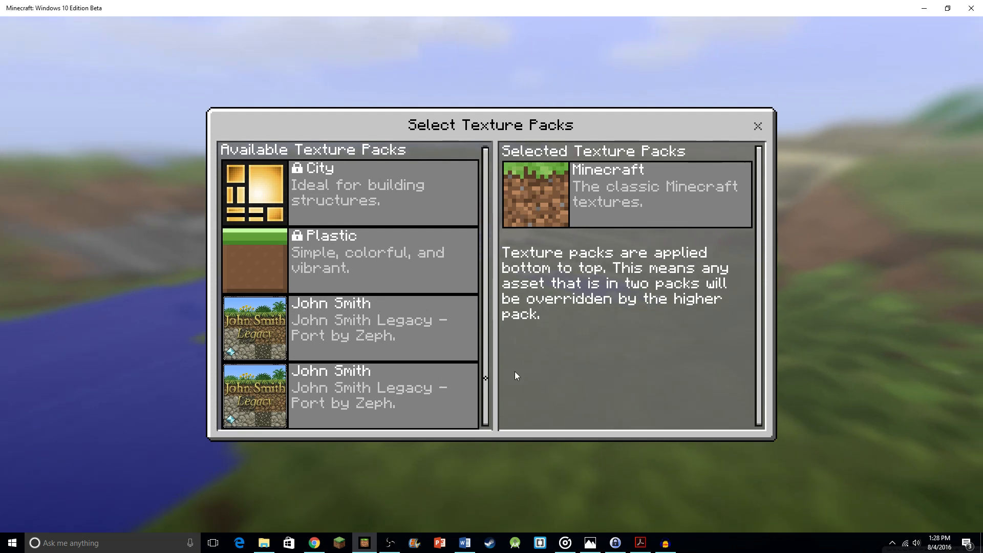
mouse_move(357, 342)
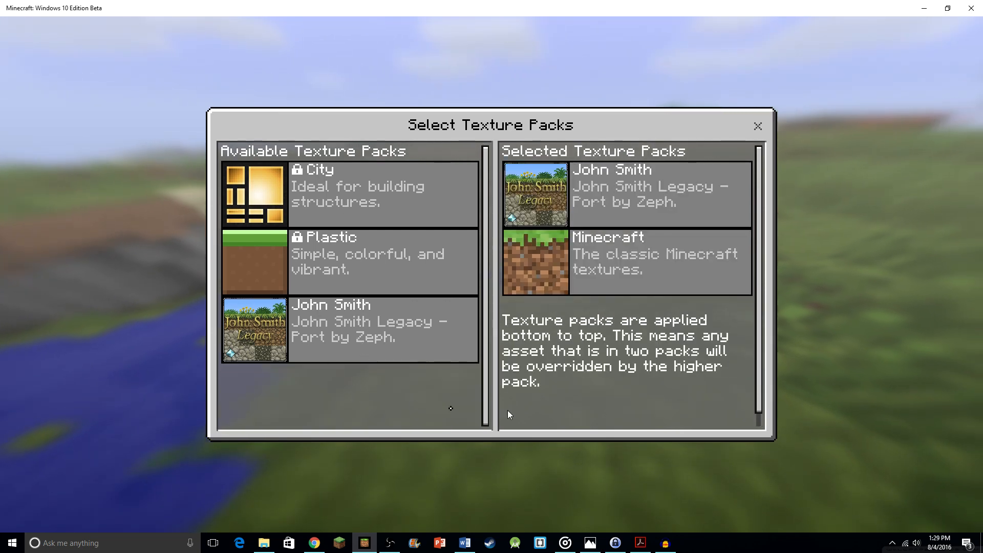
click(756, 126)
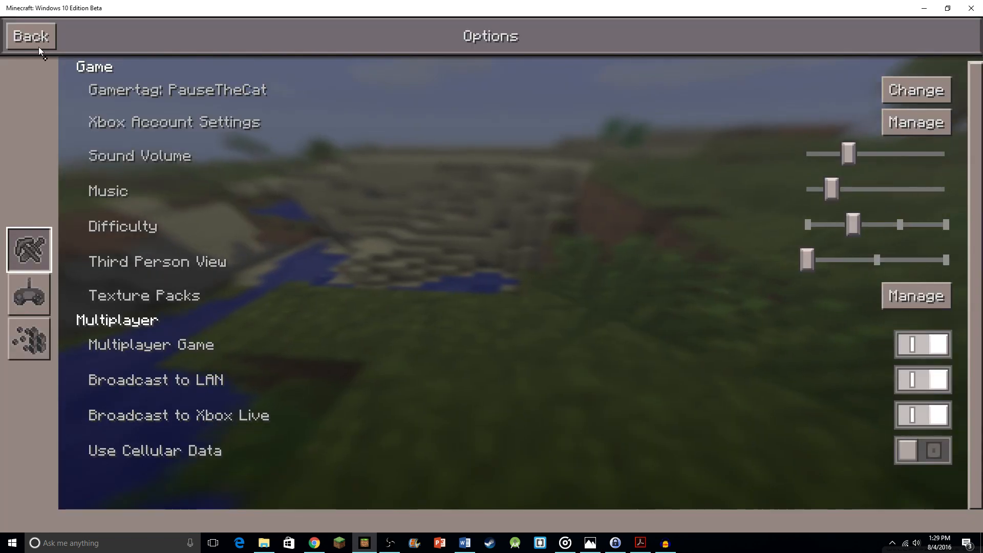
click(31, 36)
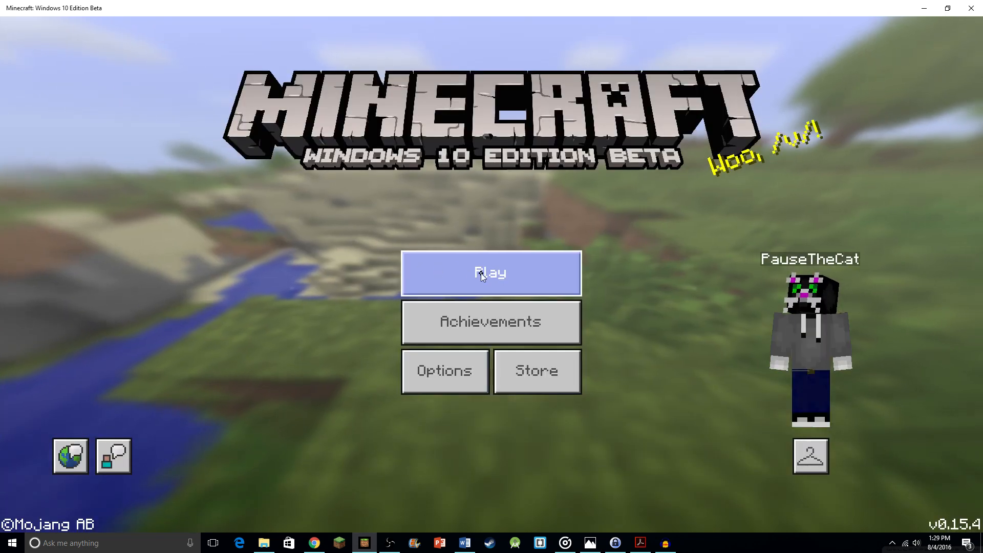
Step: Enter a Minecraft world to view it with the John Smith Legacy textures
click(490, 272)
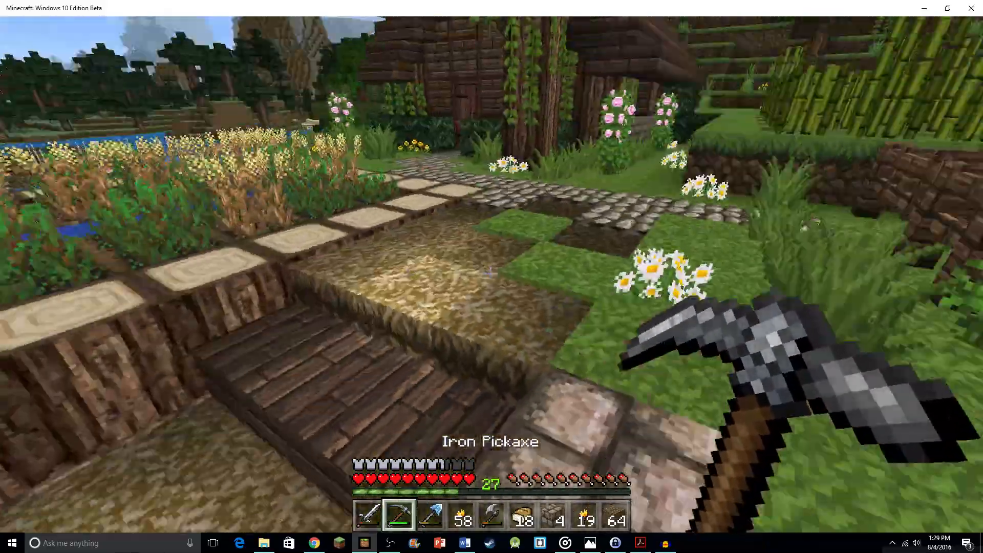
mouse_move(491, 276)
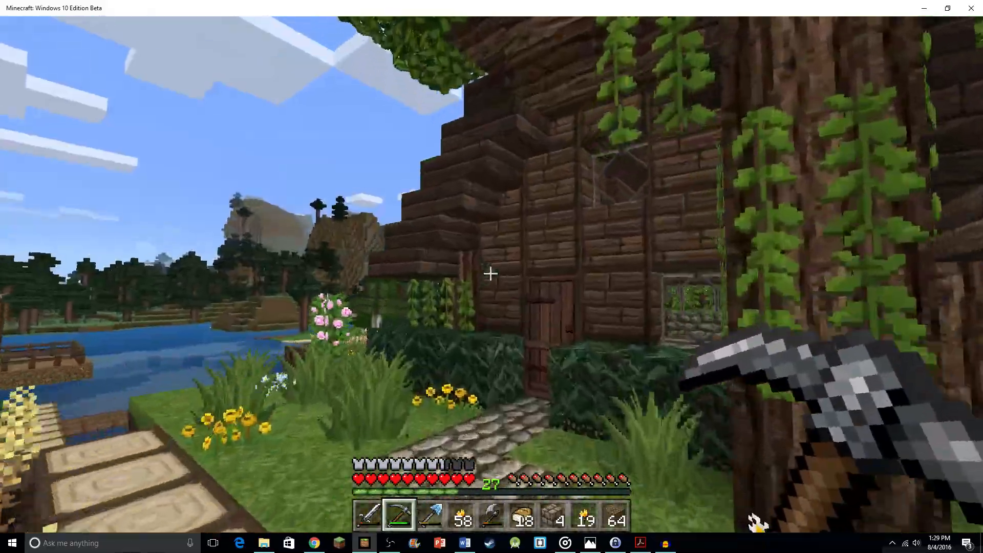
mouse_move(491, 274)
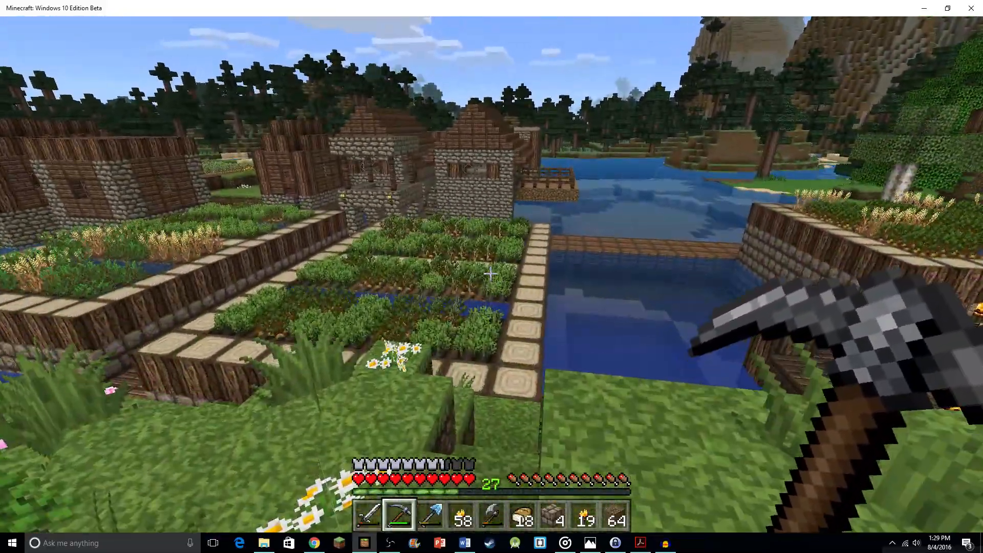